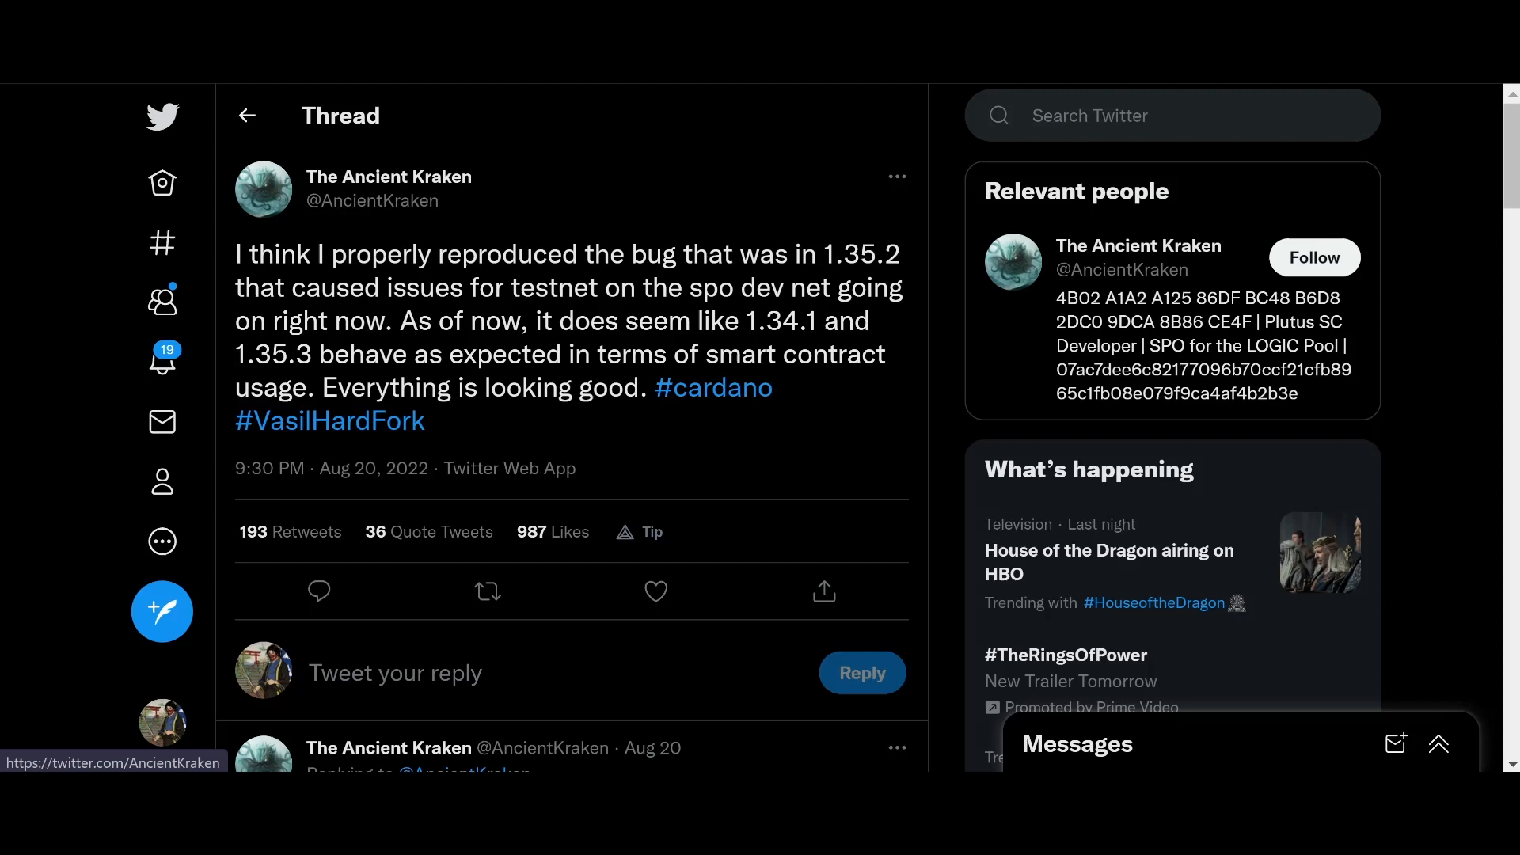
# Step: Scroll through the 1COMM pool stats before switching to the Cryptonomist article tab
pyautogui.scroll(-3)
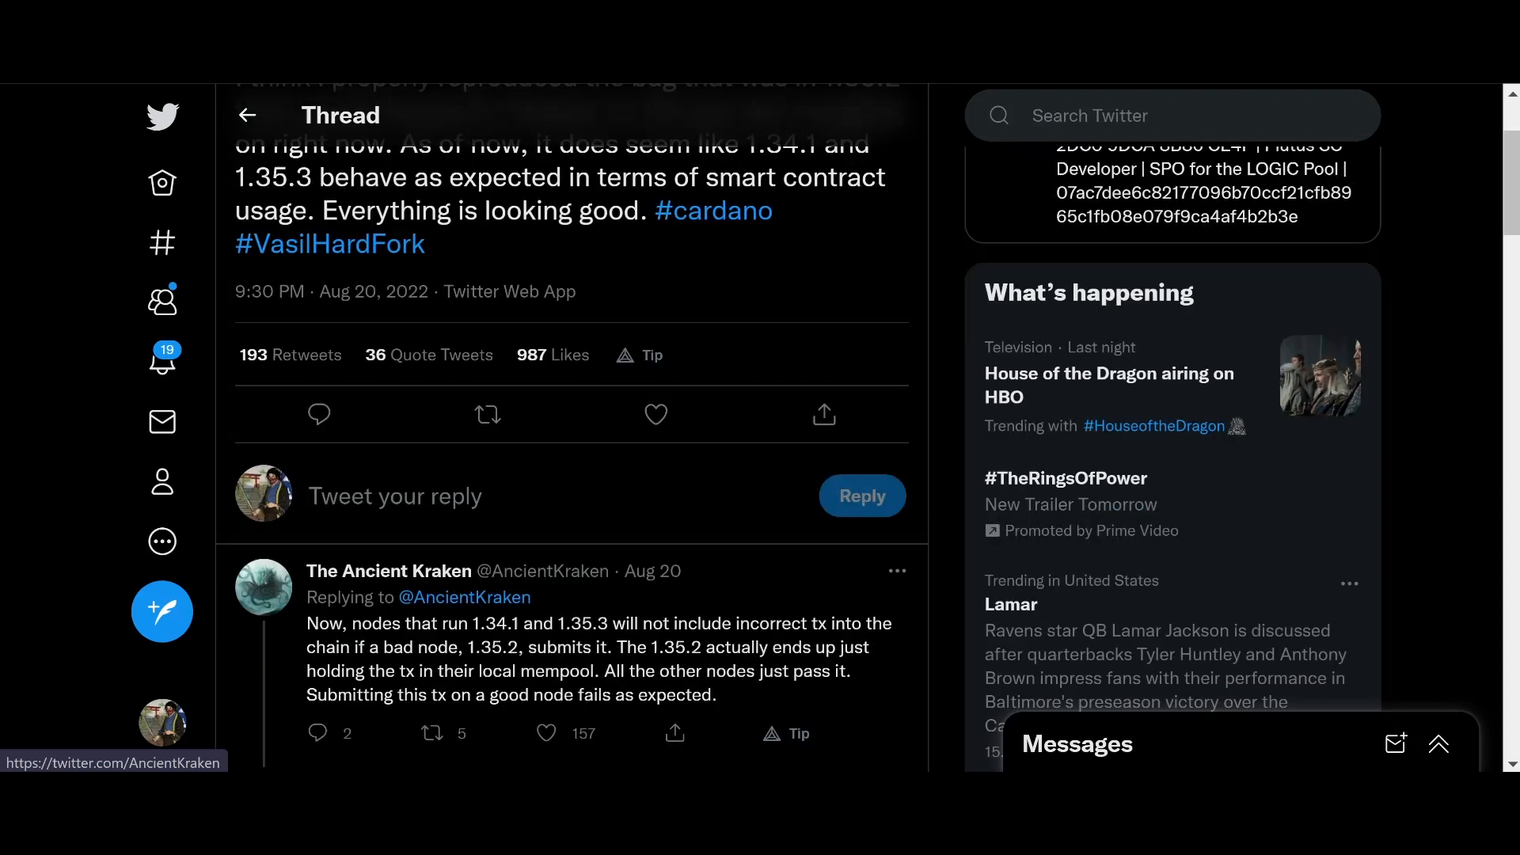
pyautogui.scroll(-3)
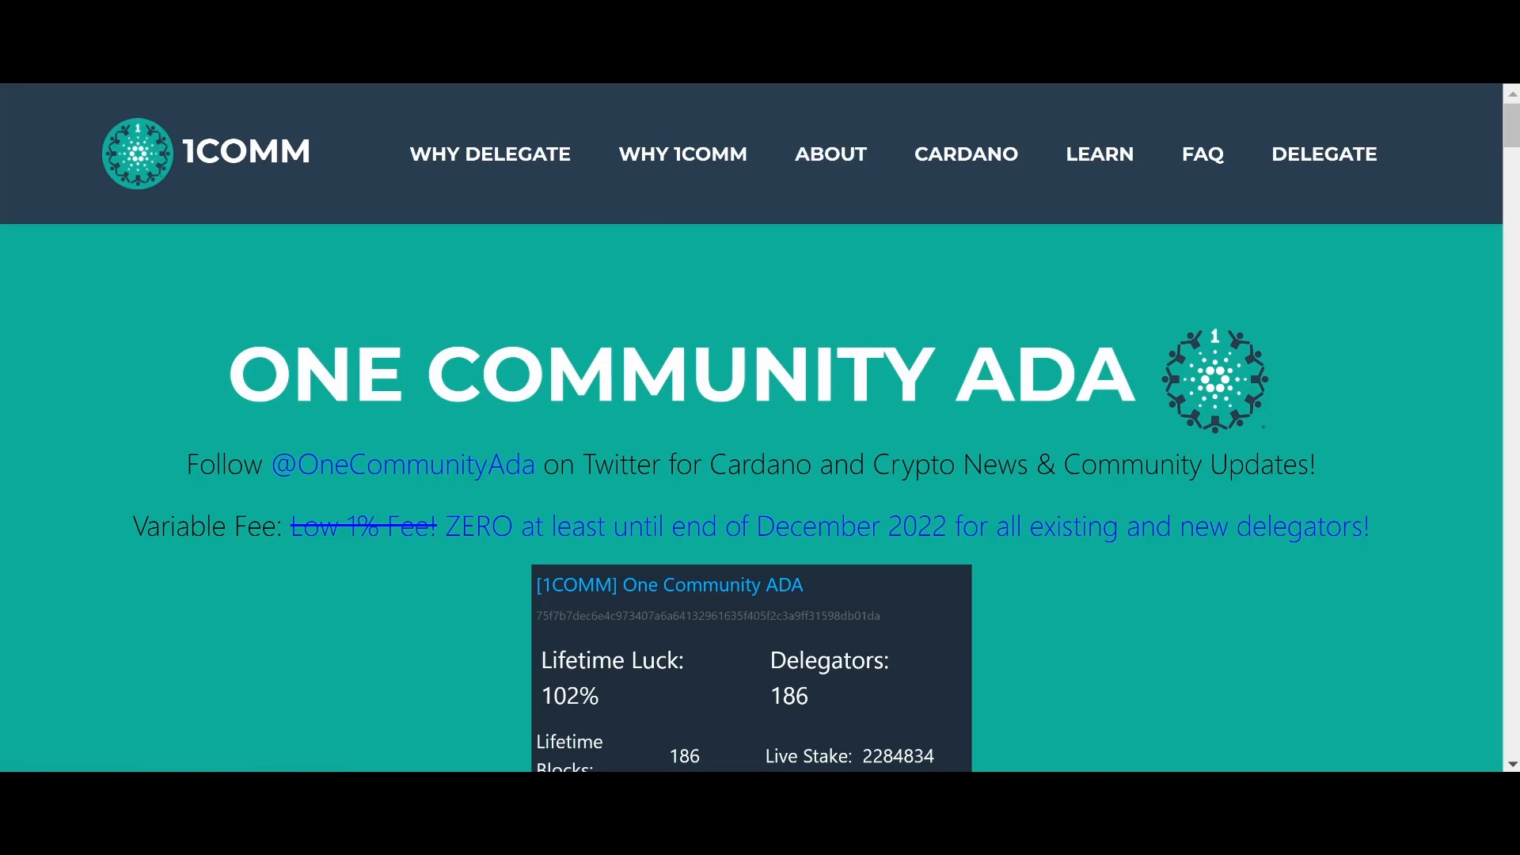
pyautogui.scroll(-3)
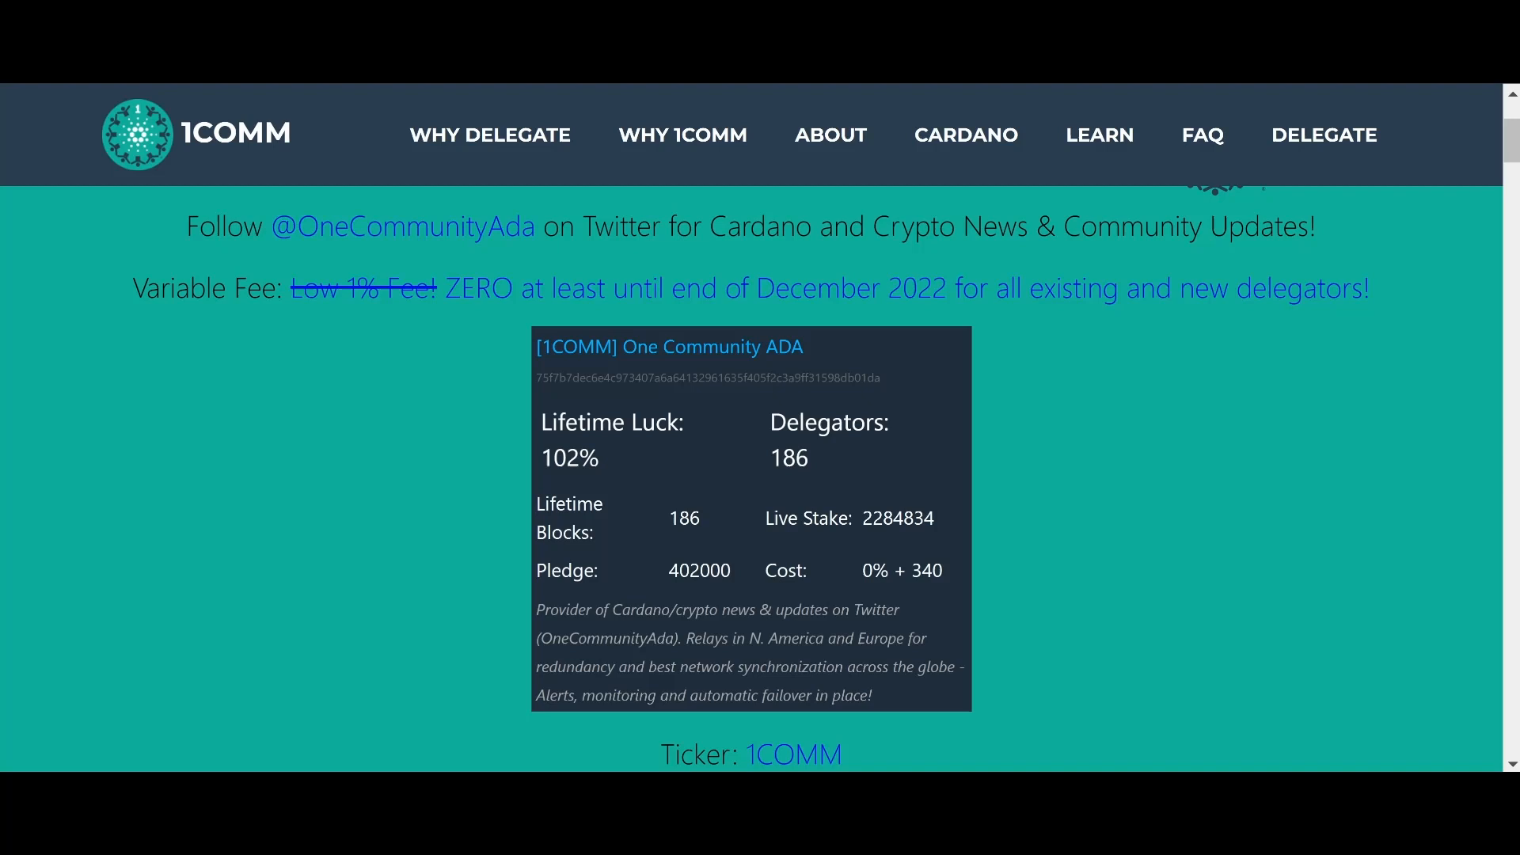
pyautogui.scroll(3)
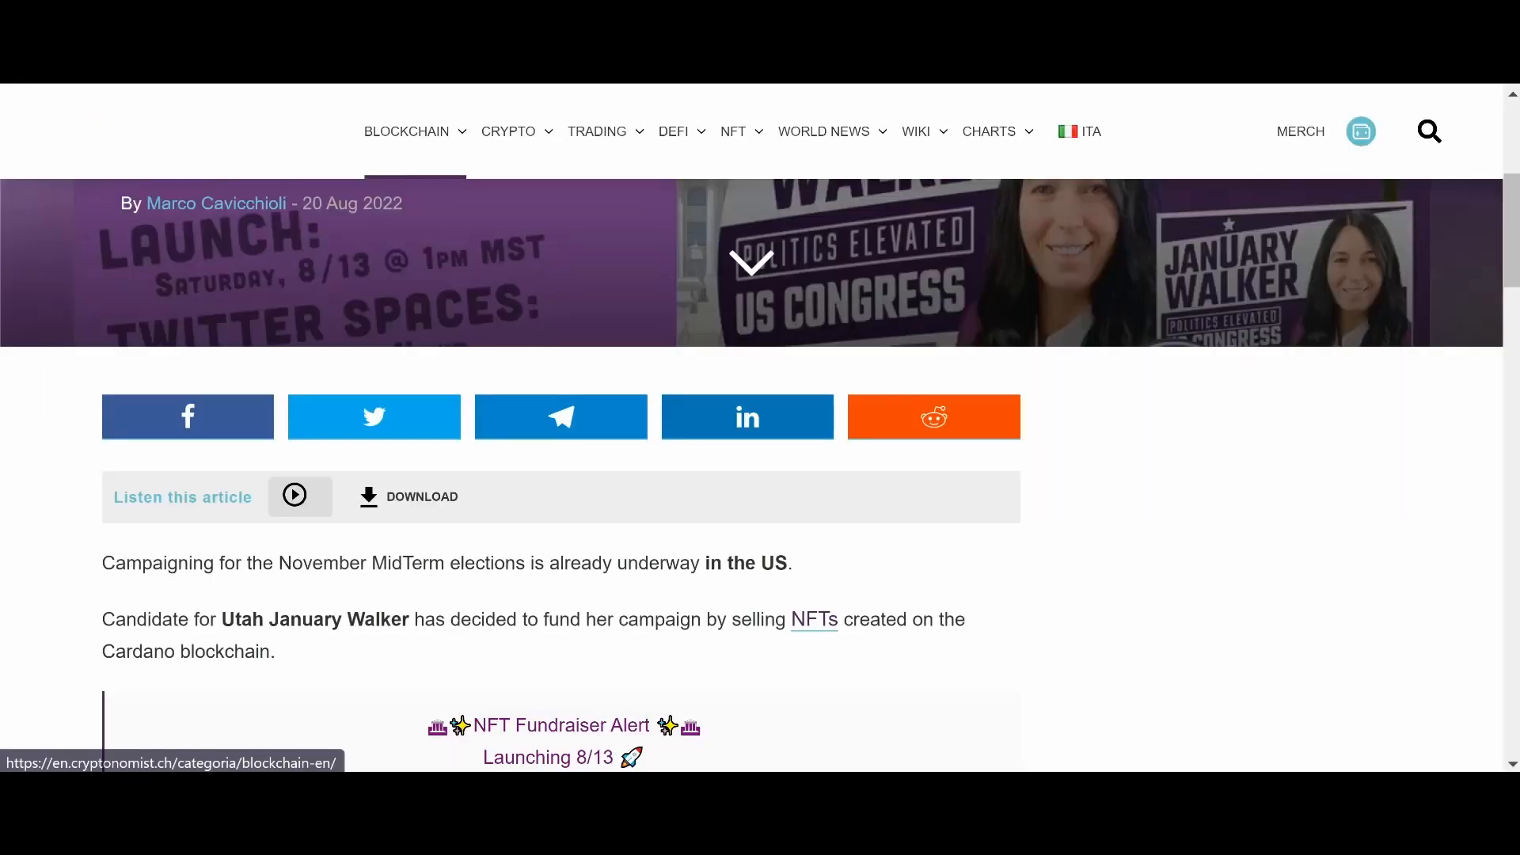
pyautogui.scroll(3)
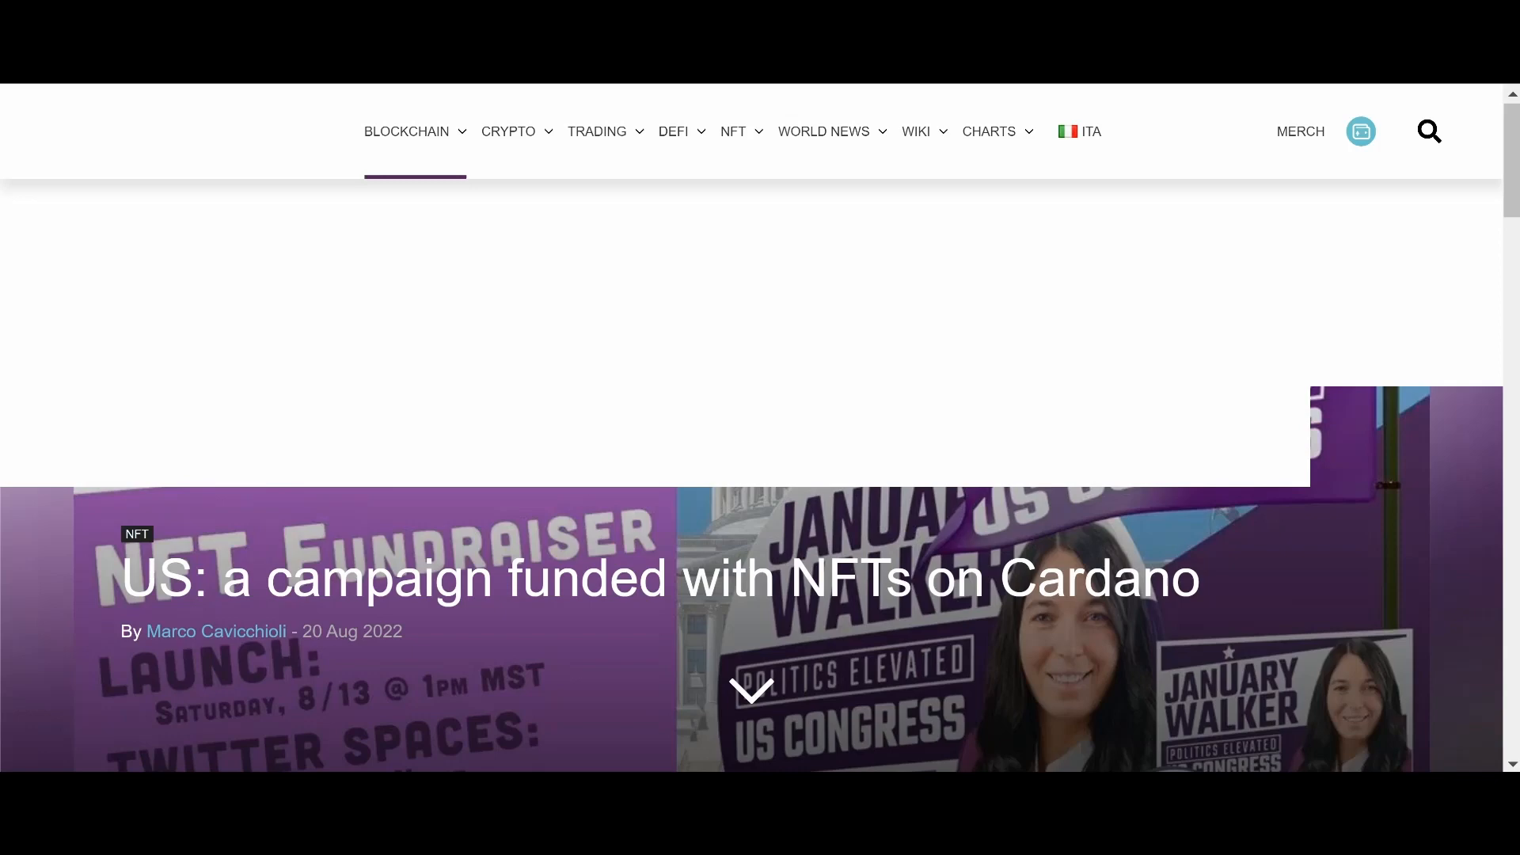
pyautogui.scroll(-3)
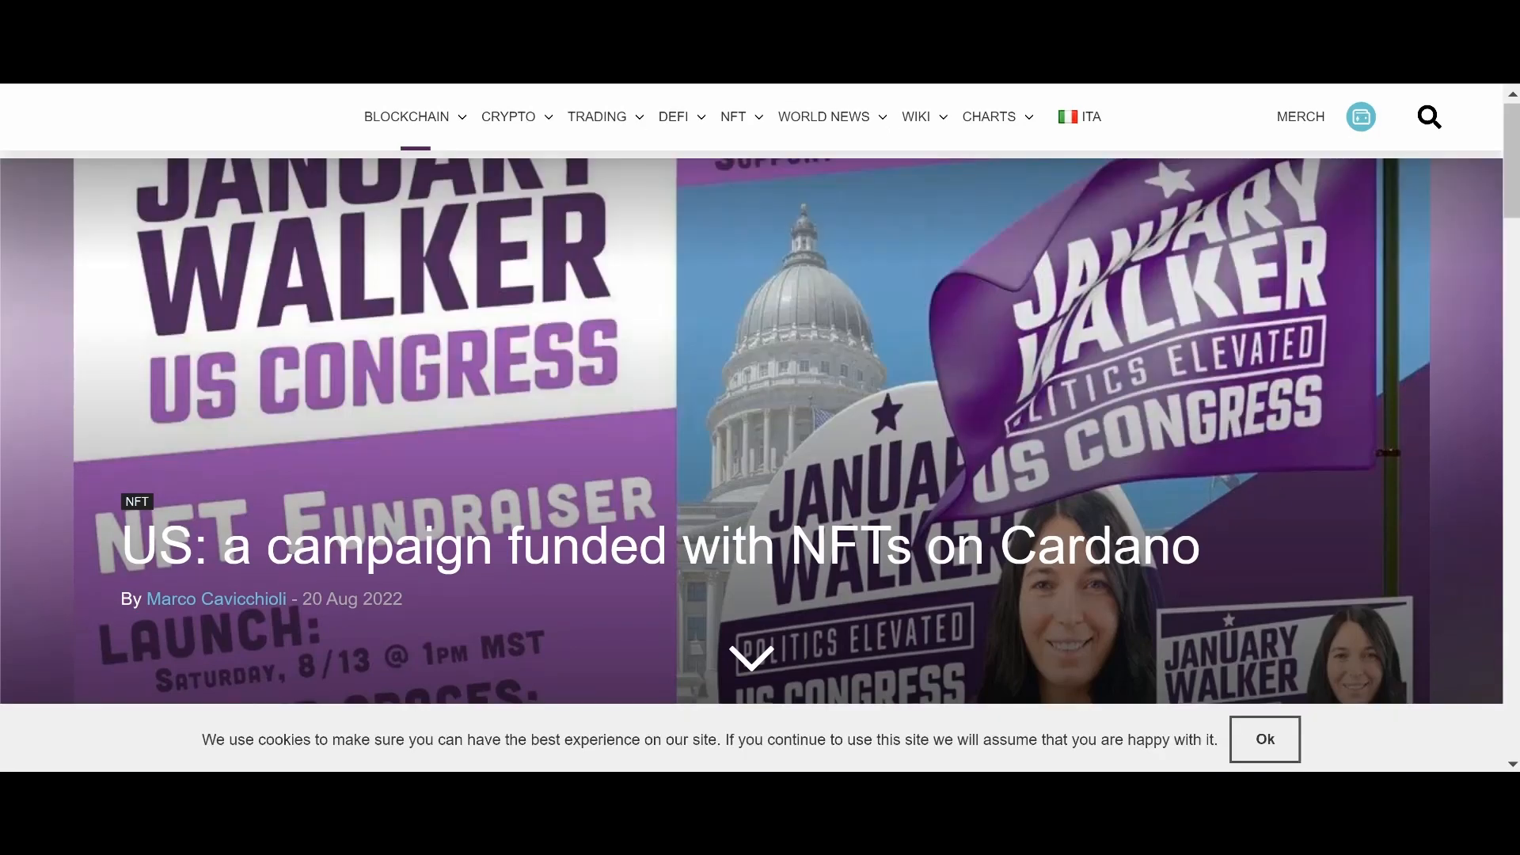
pyautogui.scroll(-3)
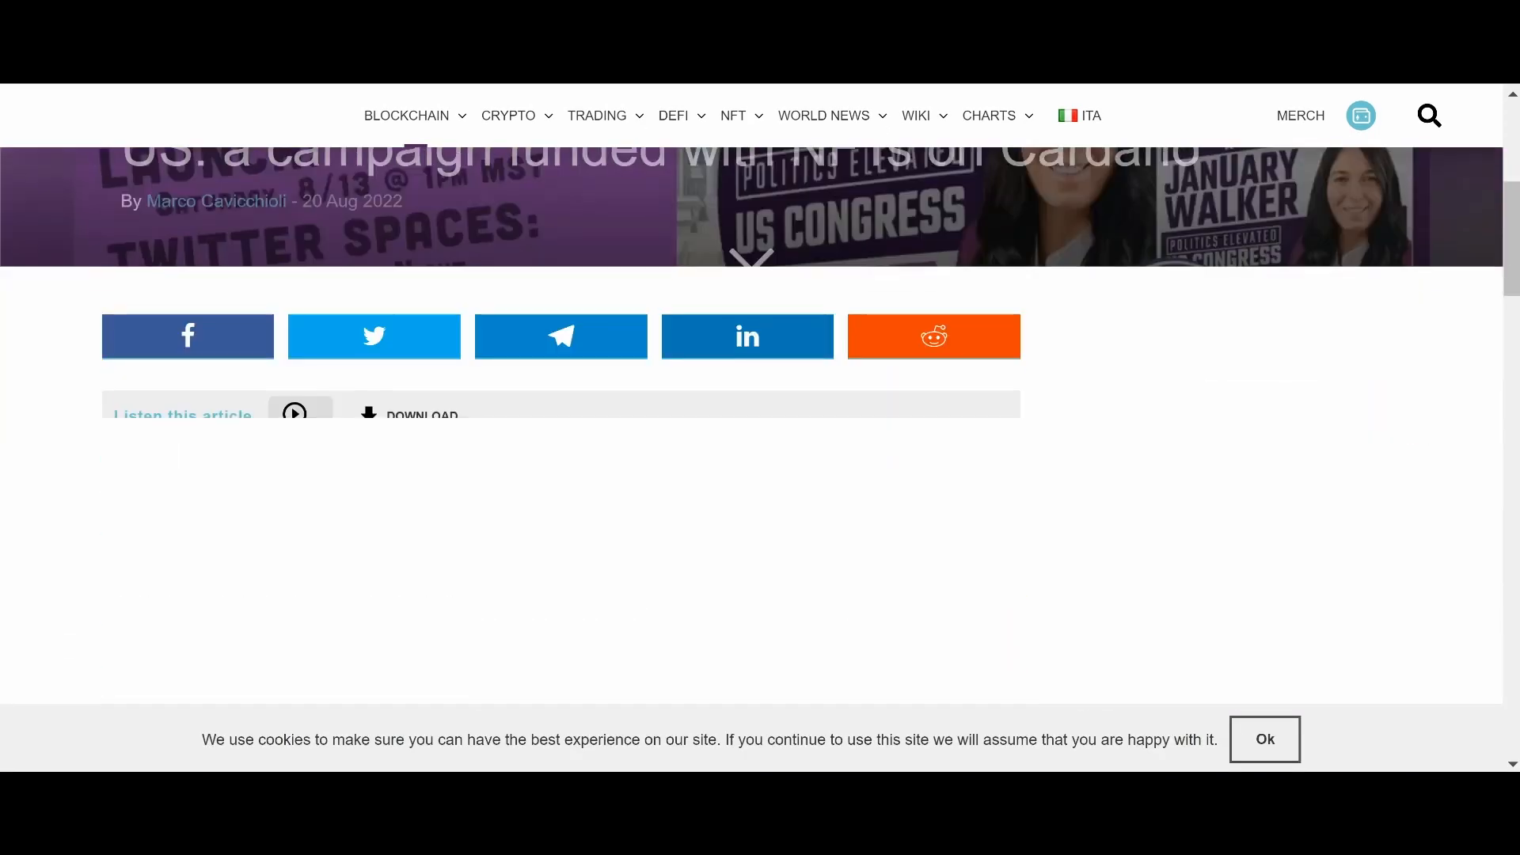
pyautogui.scroll(-3)
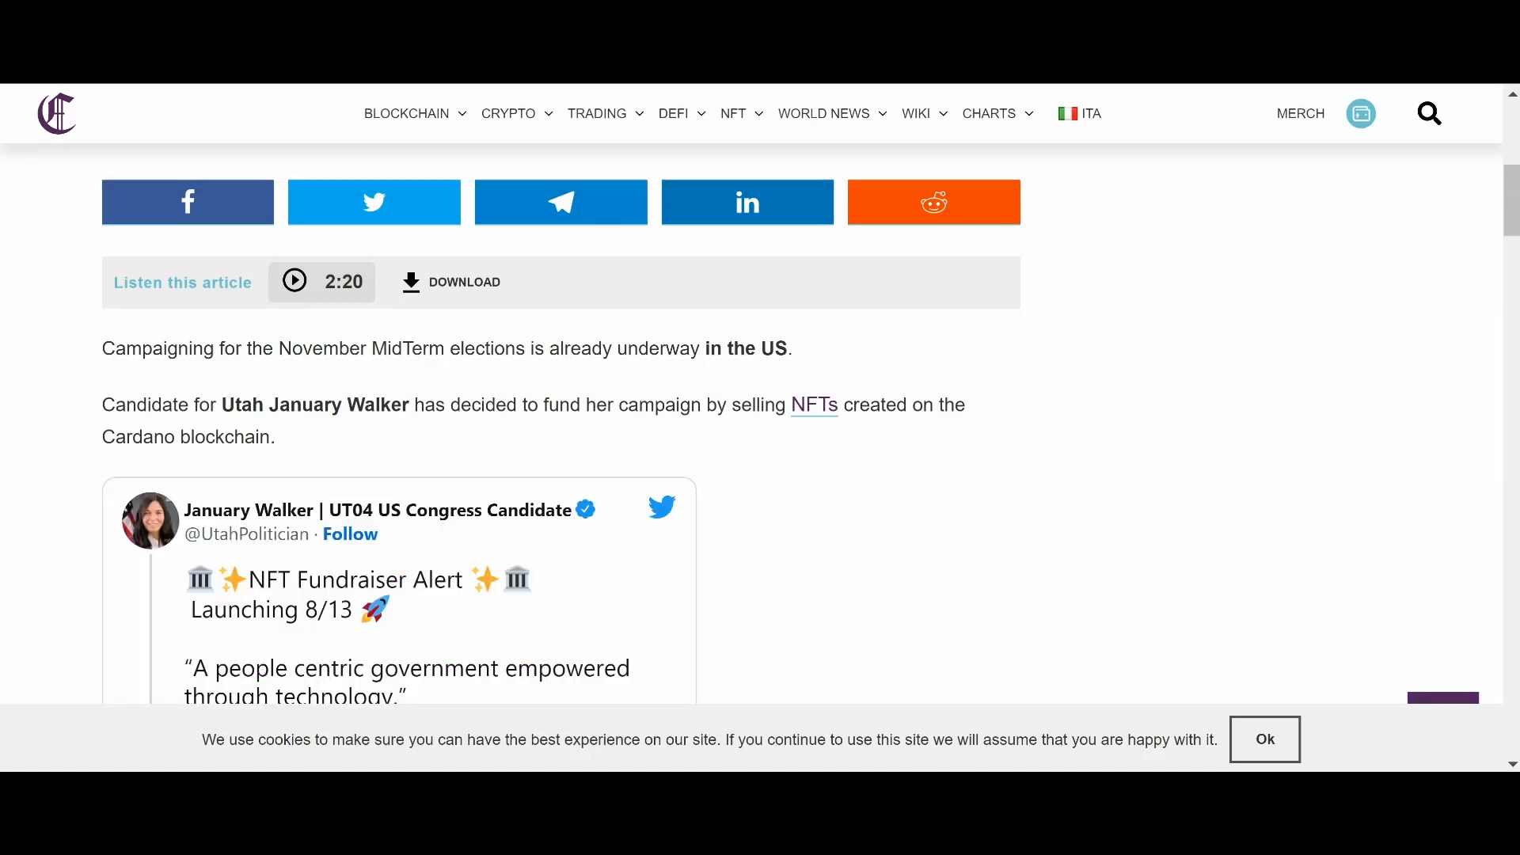
pyautogui.scroll(-3)
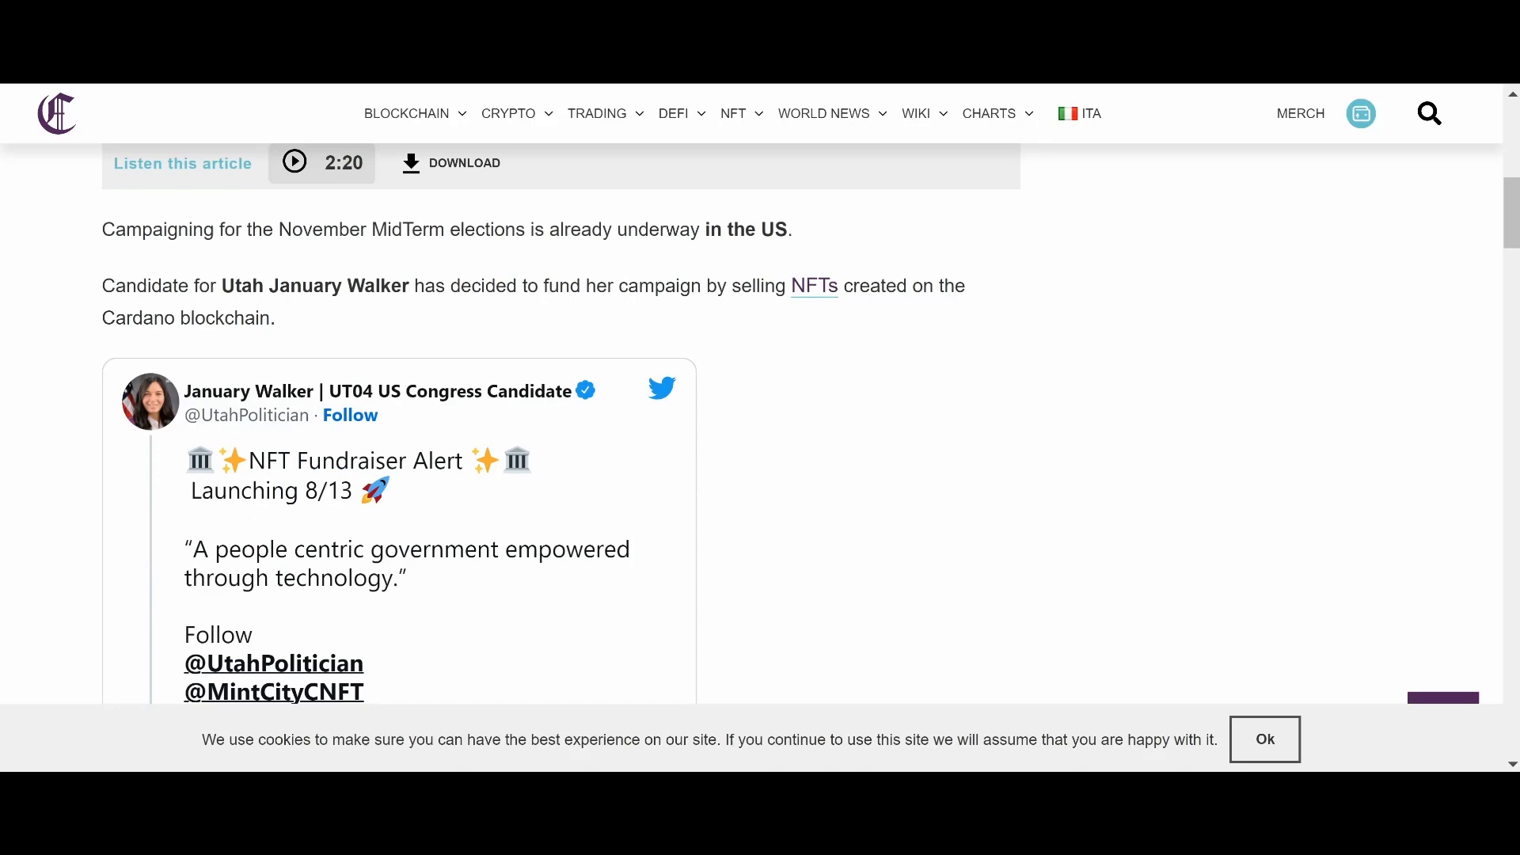
pyautogui.scroll(3)
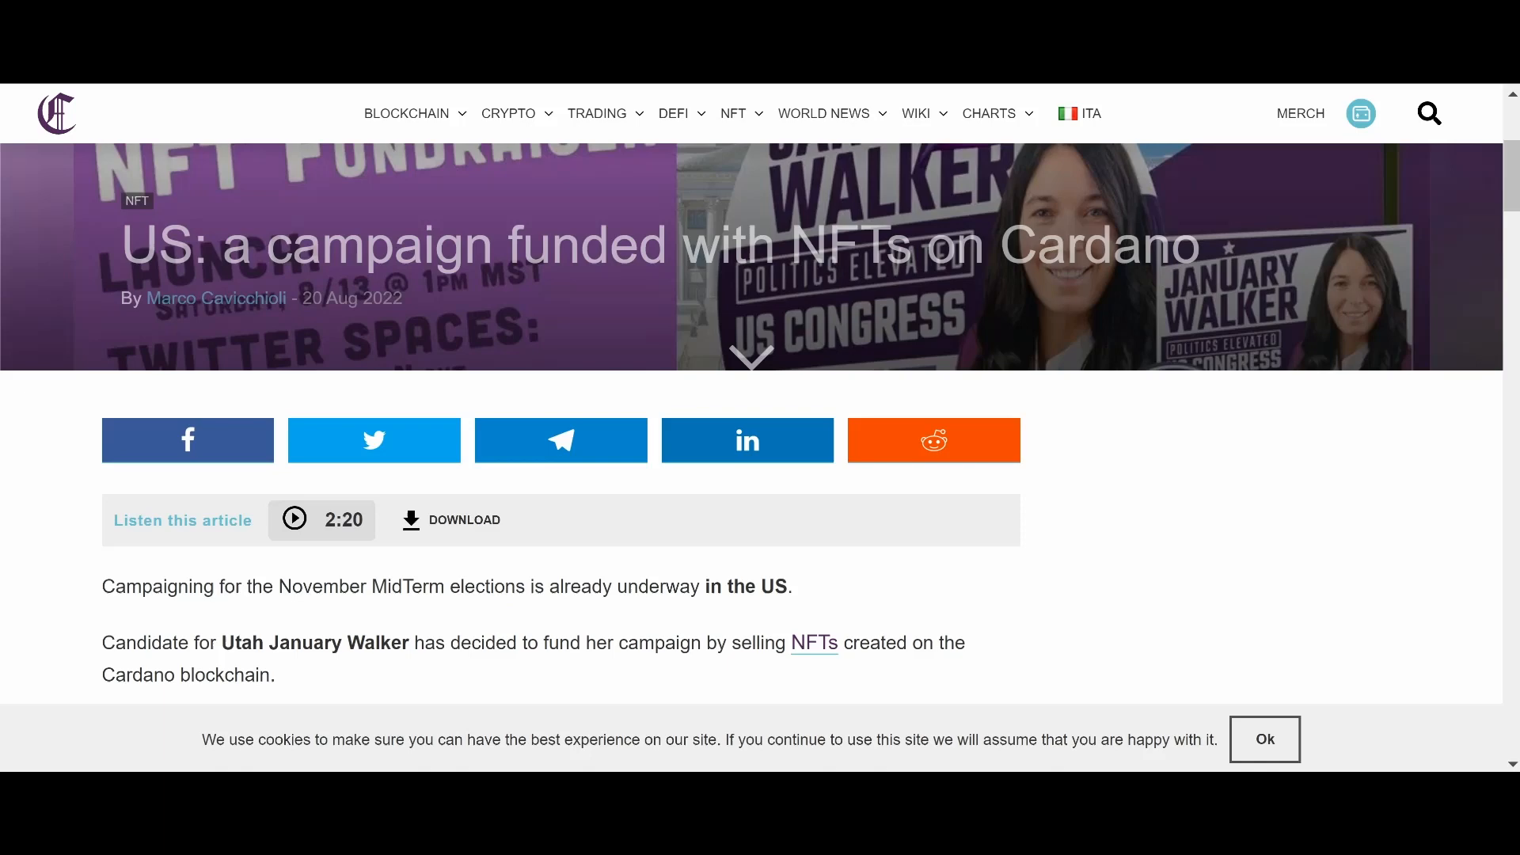
pyautogui.scroll(-3)
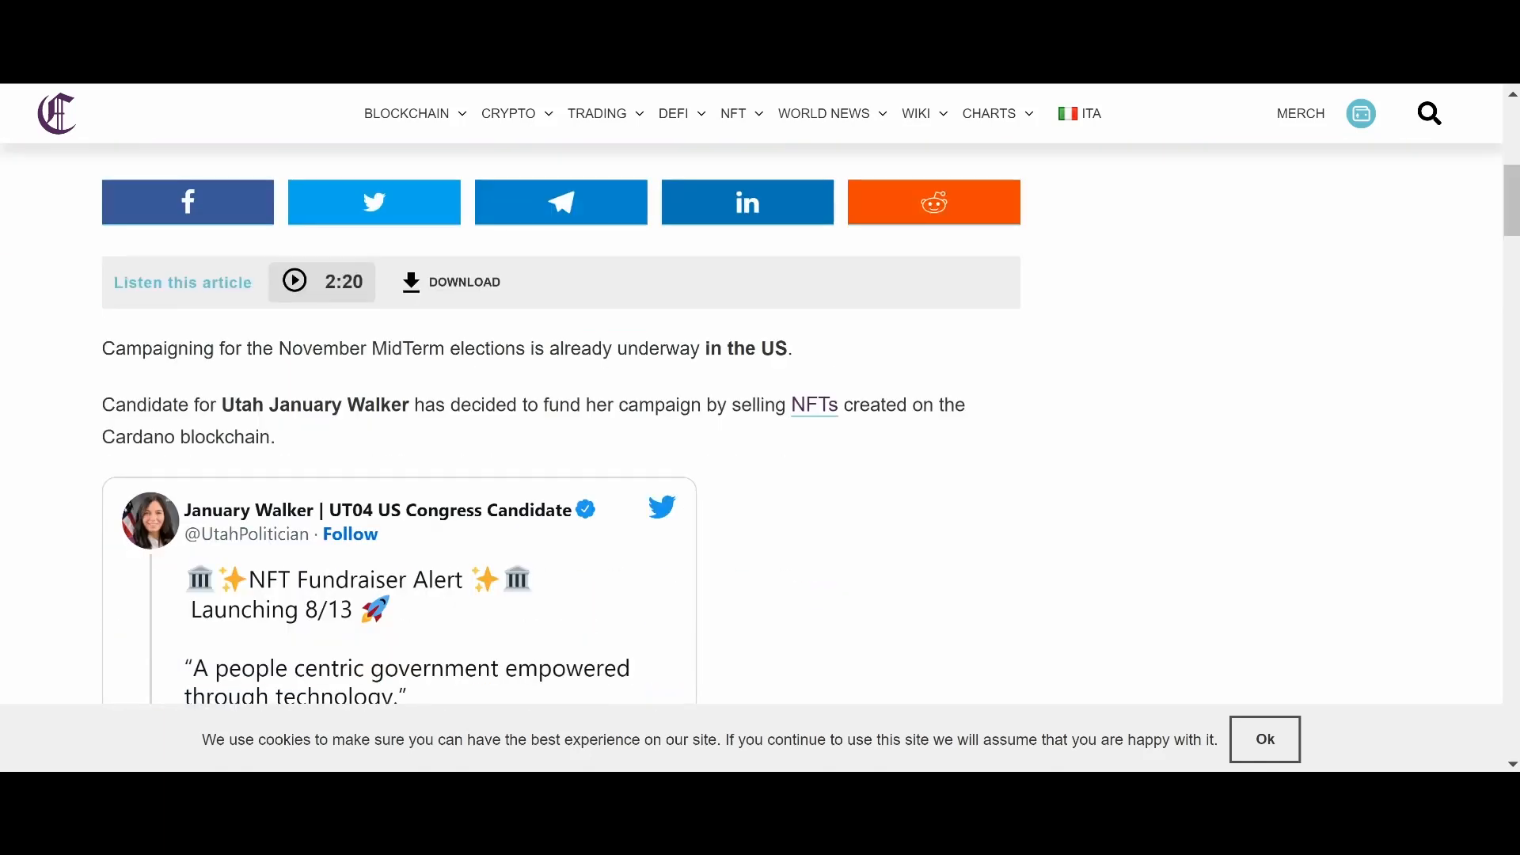
pyautogui.scroll(-3)
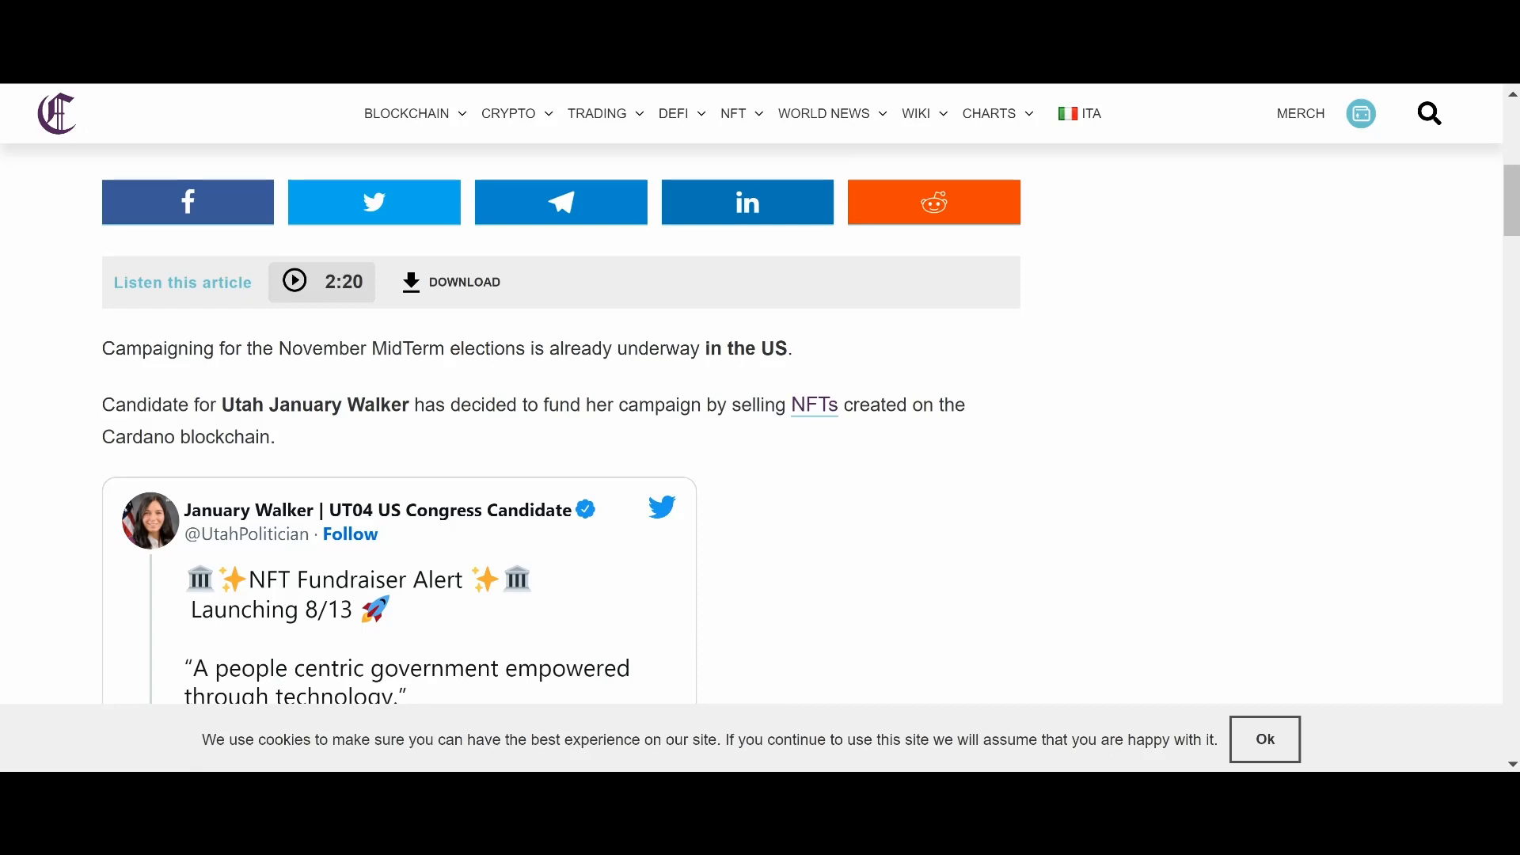
pyautogui.scroll(-3)
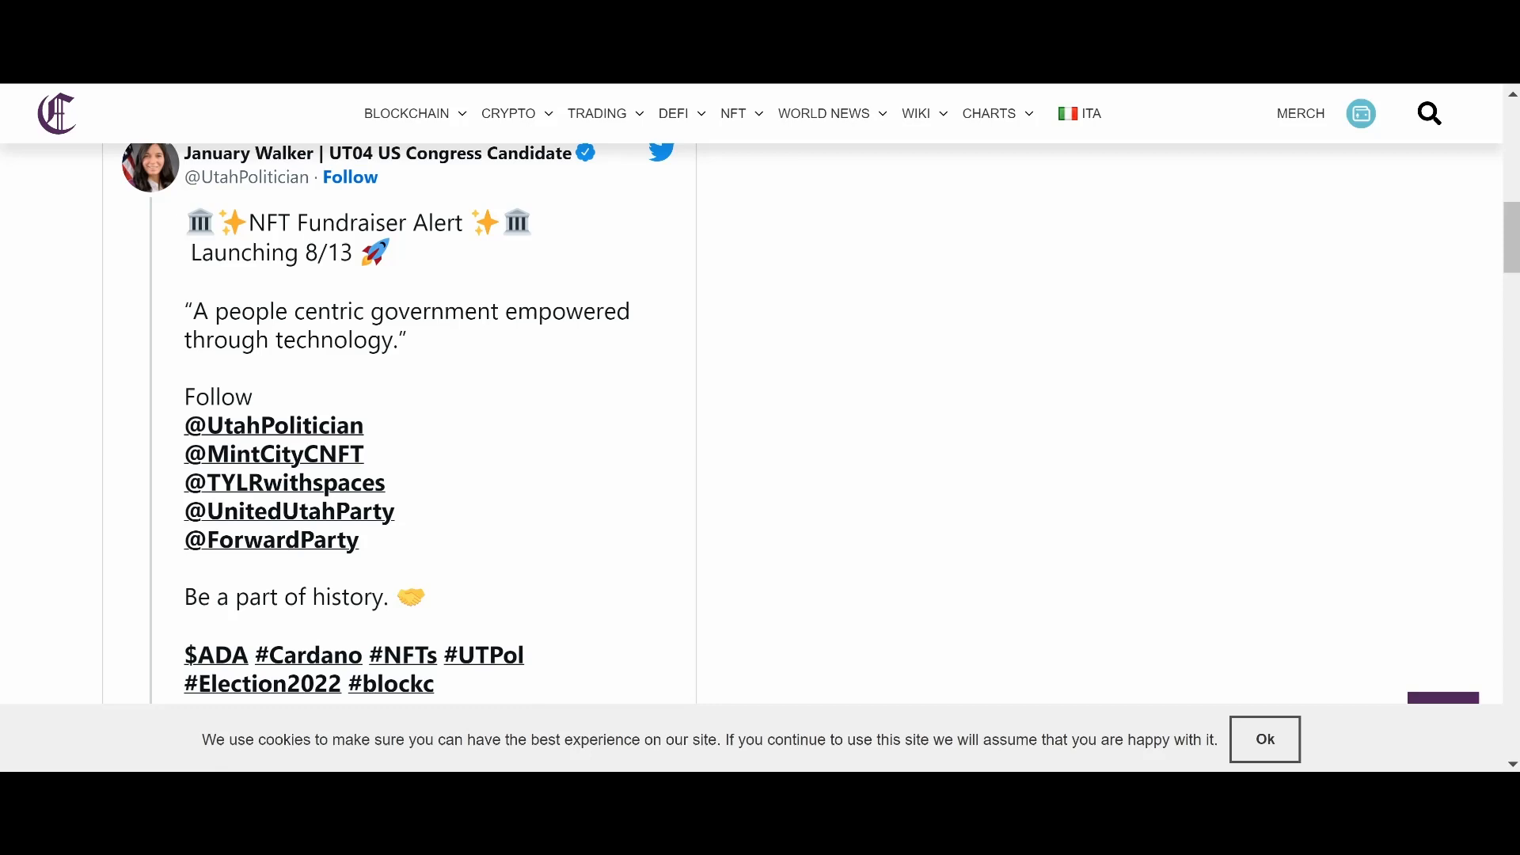
pyautogui.scroll(-3)
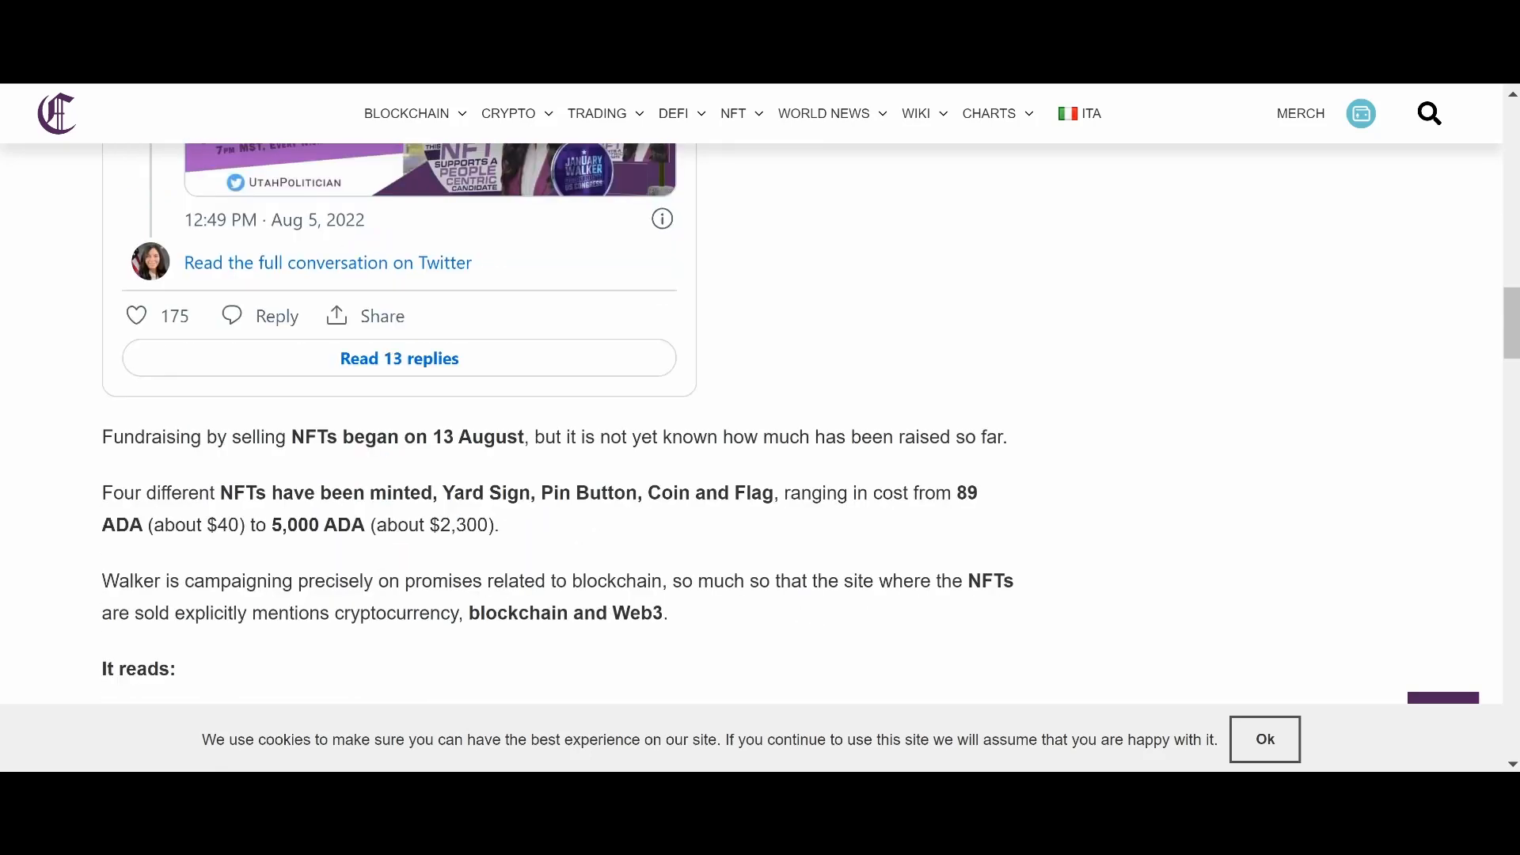
# Step: Scroll down past the 'A #Blockchain is forever' tweet to the embedded 2020 Utah blockchain voting tweet
pyautogui.scroll(-3)
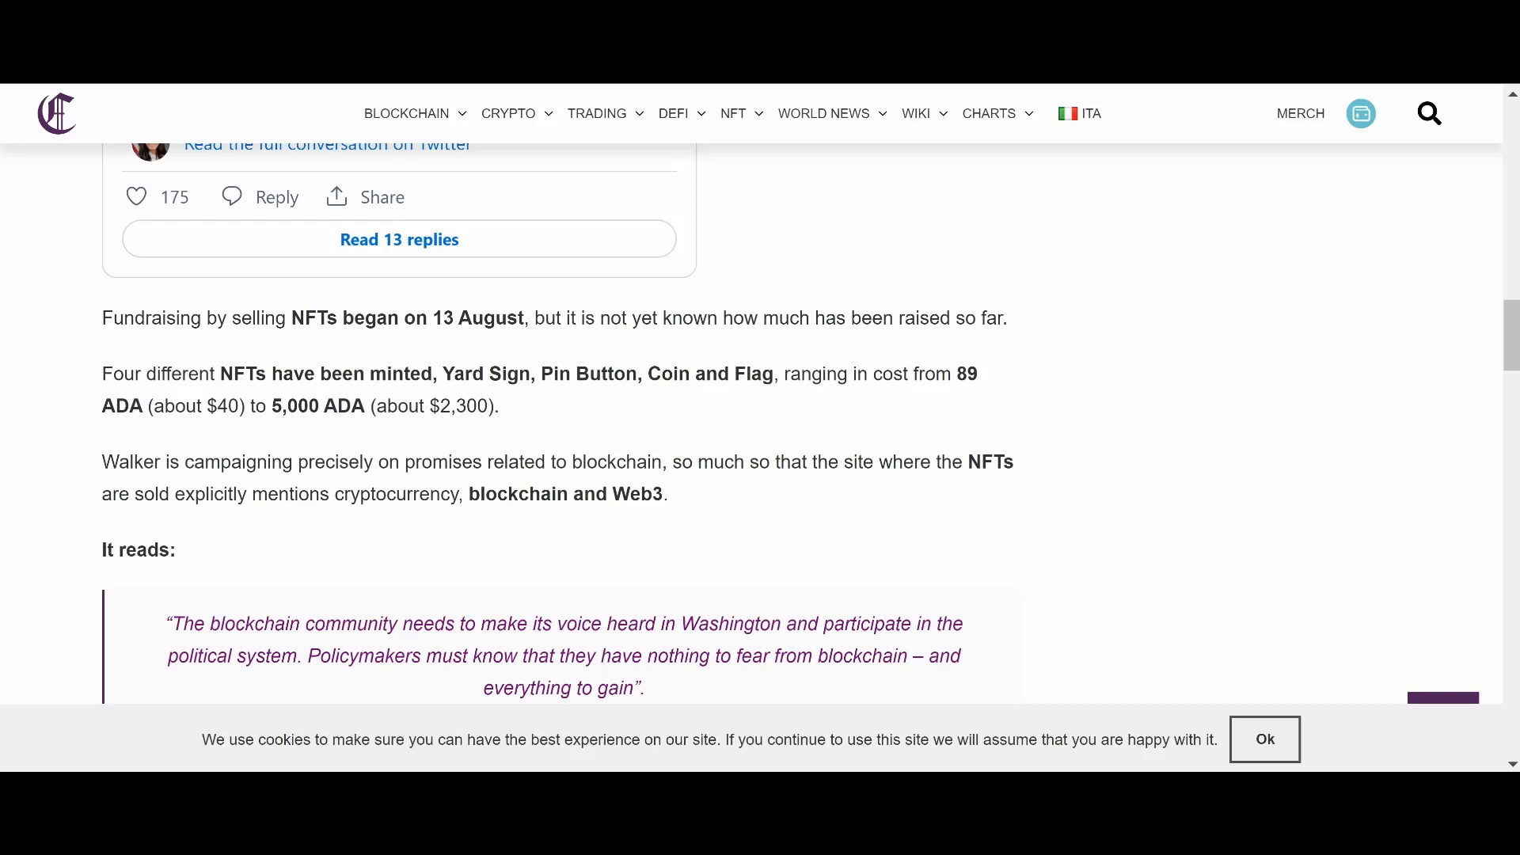
pyautogui.scroll(-3)
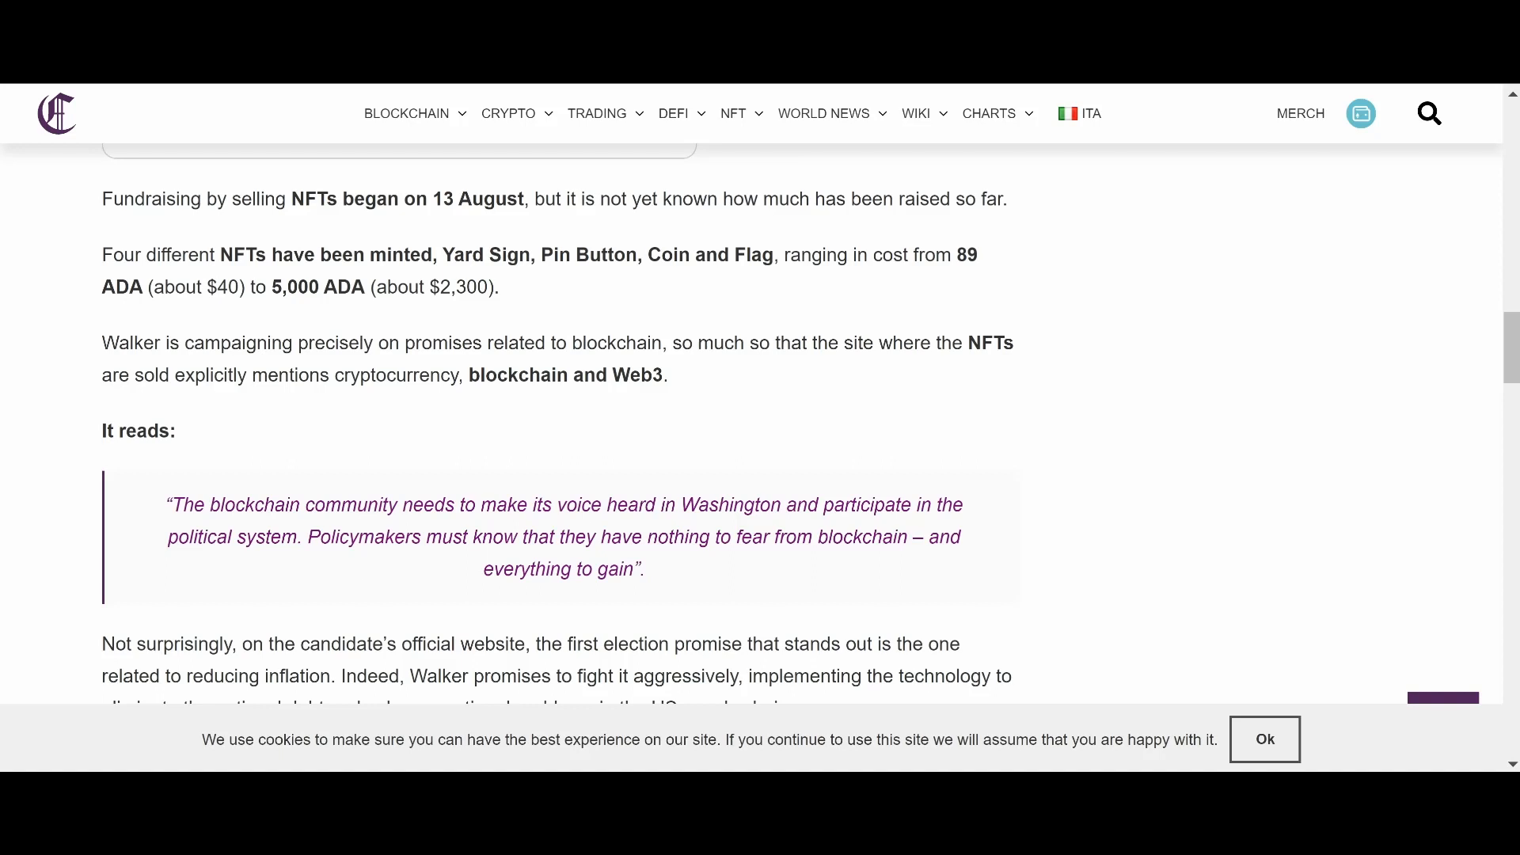
pyautogui.scroll(-3)
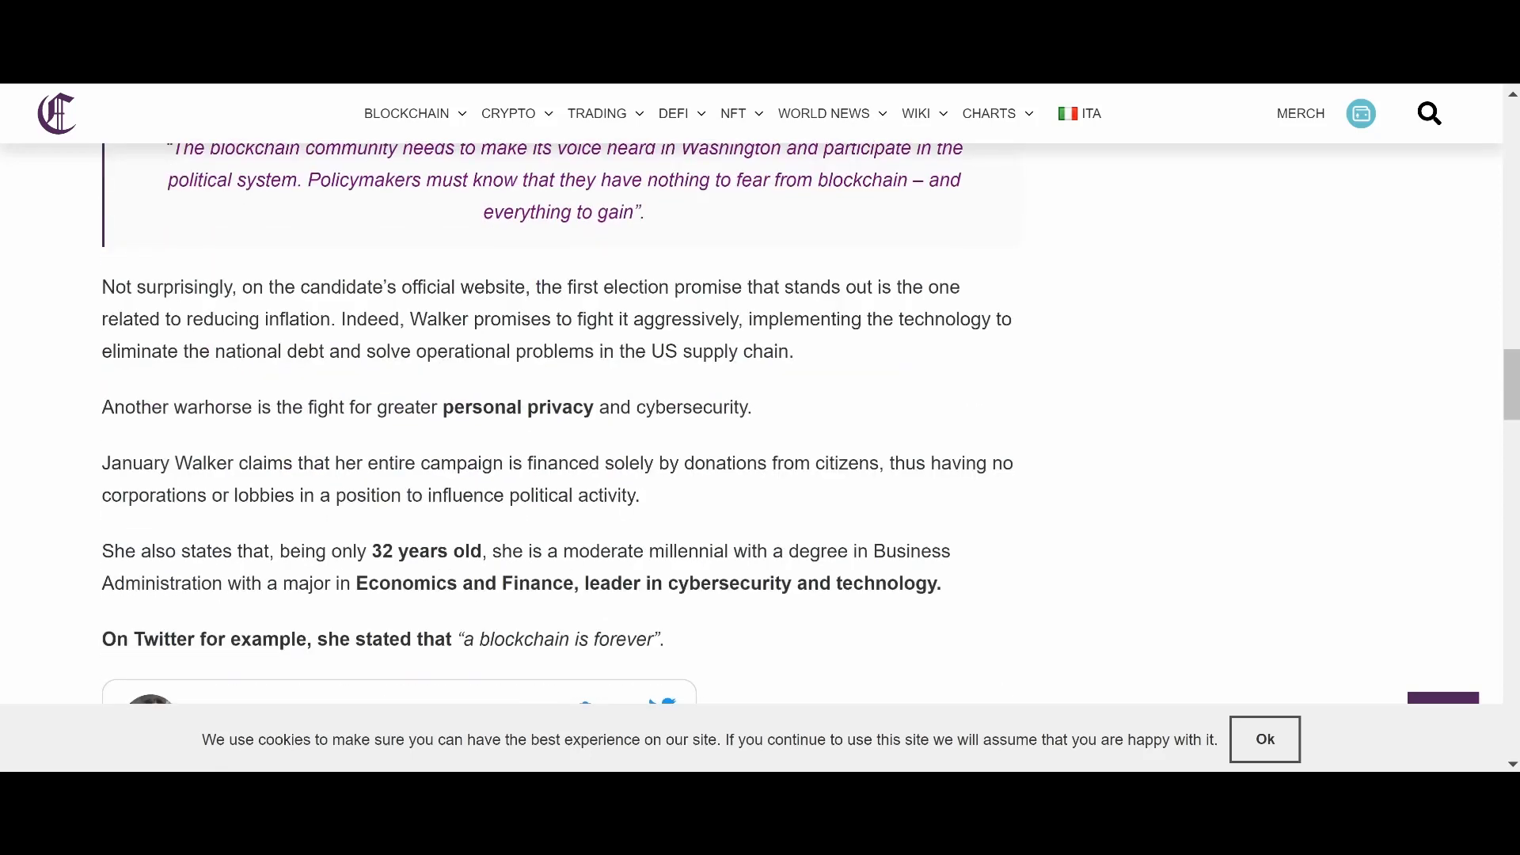
pyautogui.scroll(-3)
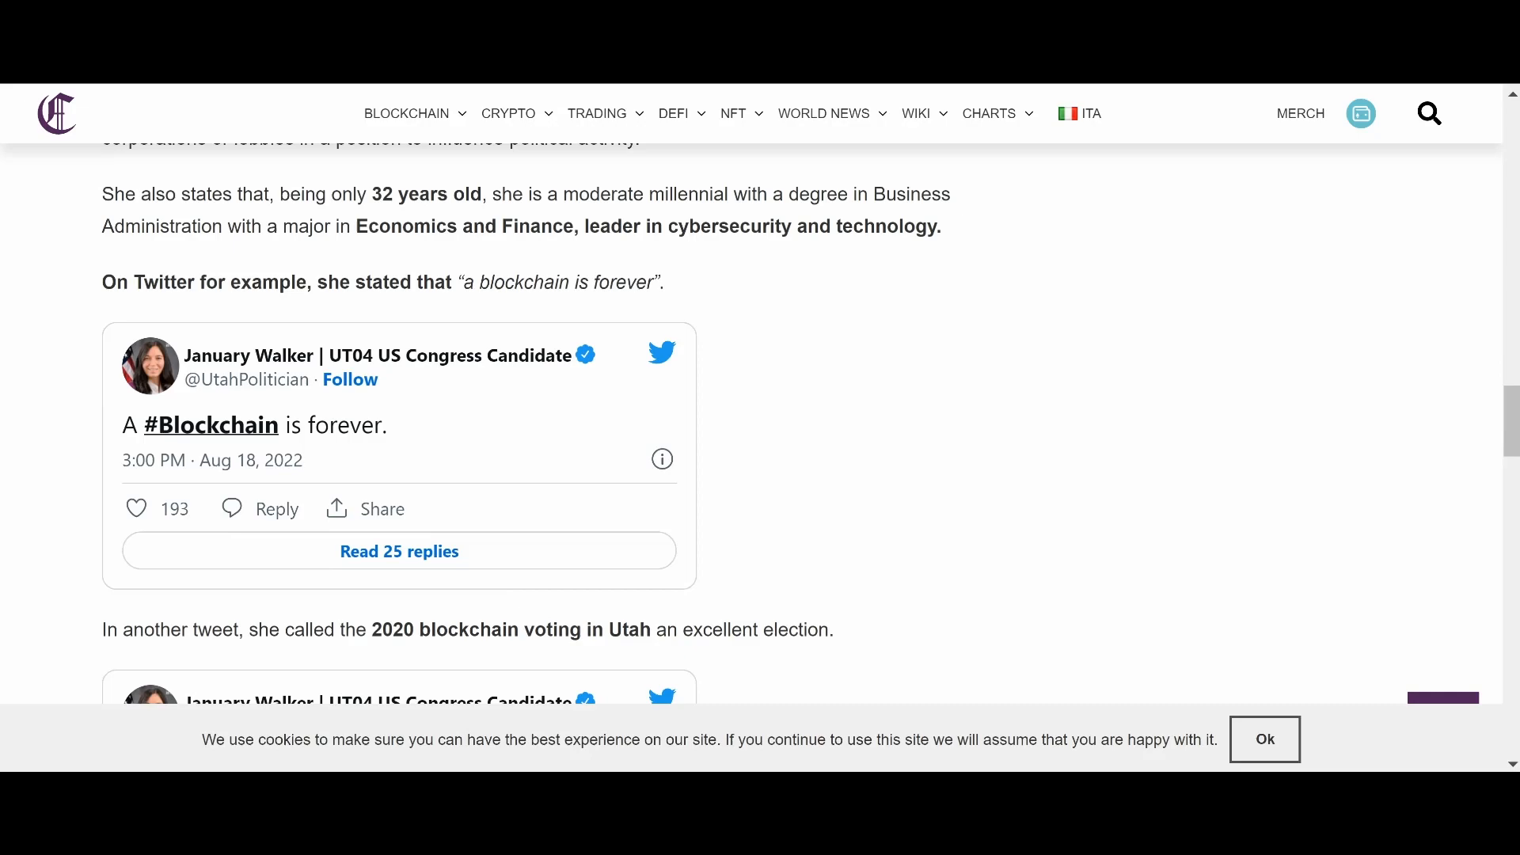
pyautogui.scroll(3)
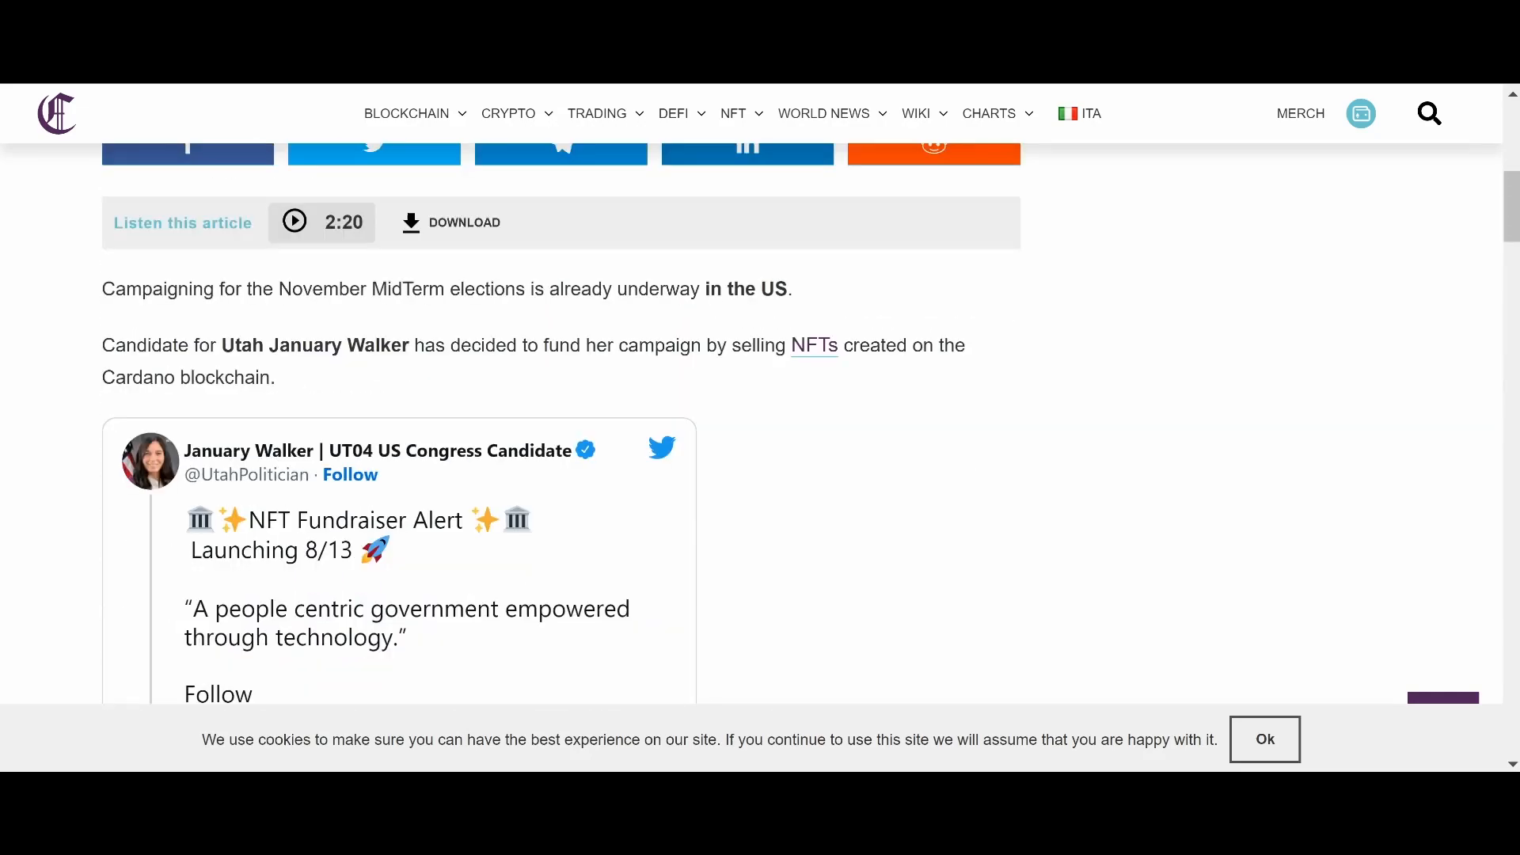
pyautogui.scroll(3)
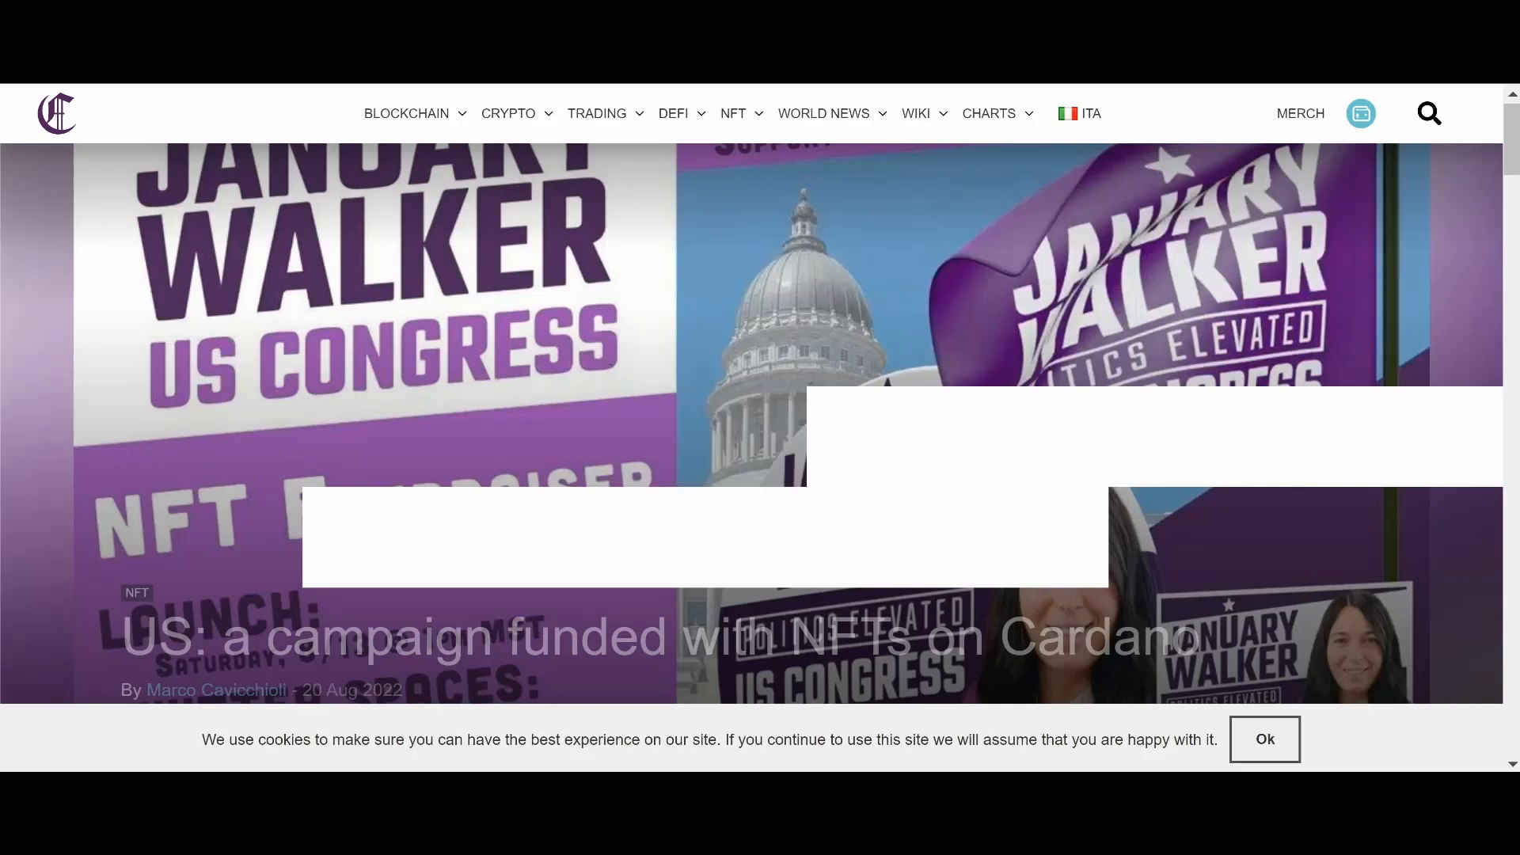
pyautogui.scroll(-3)
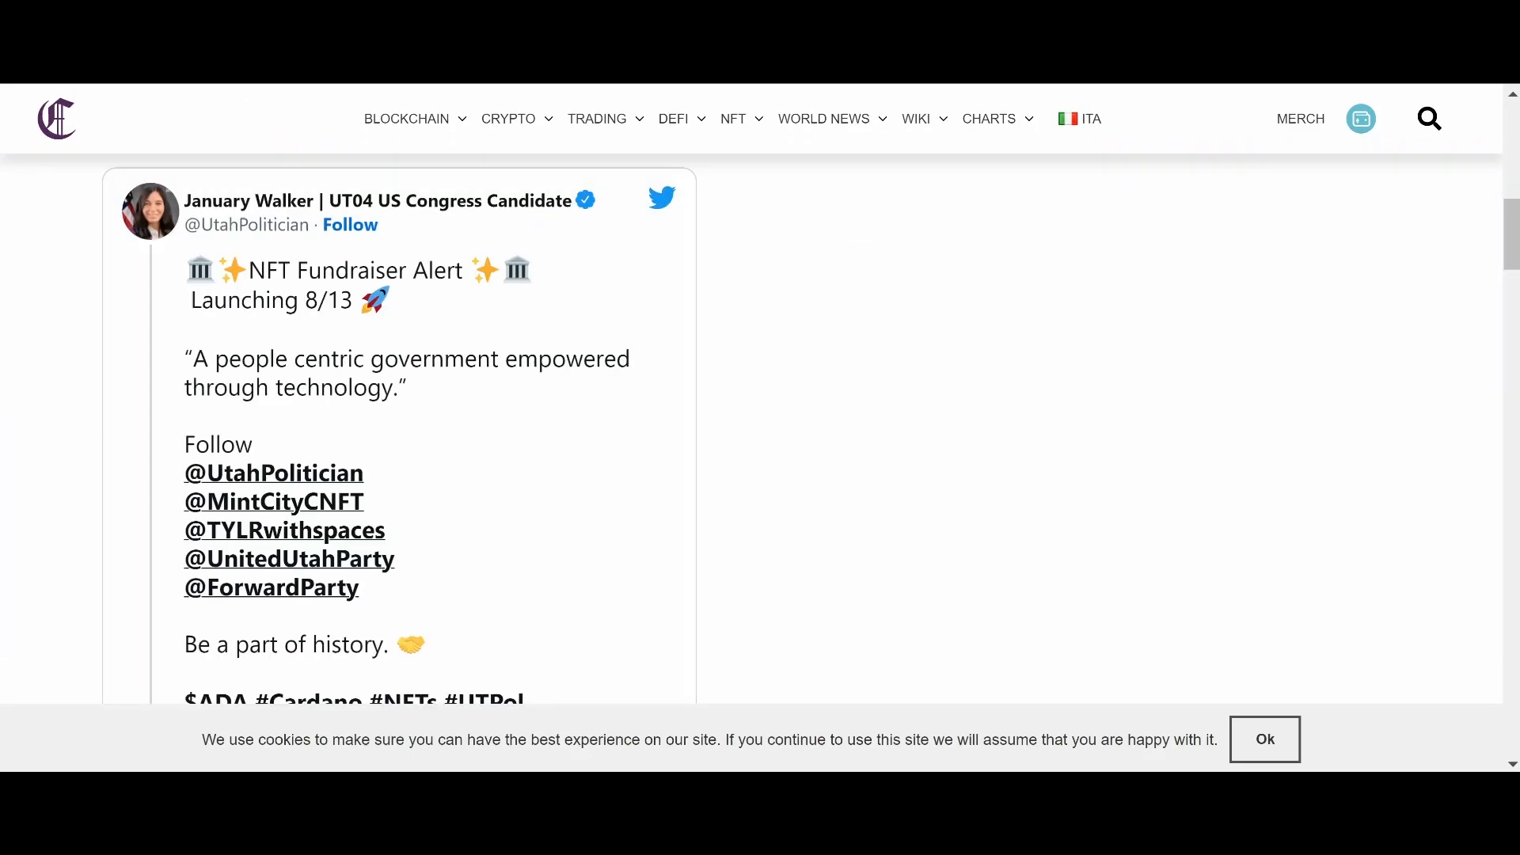
pyautogui.scroll(-3)
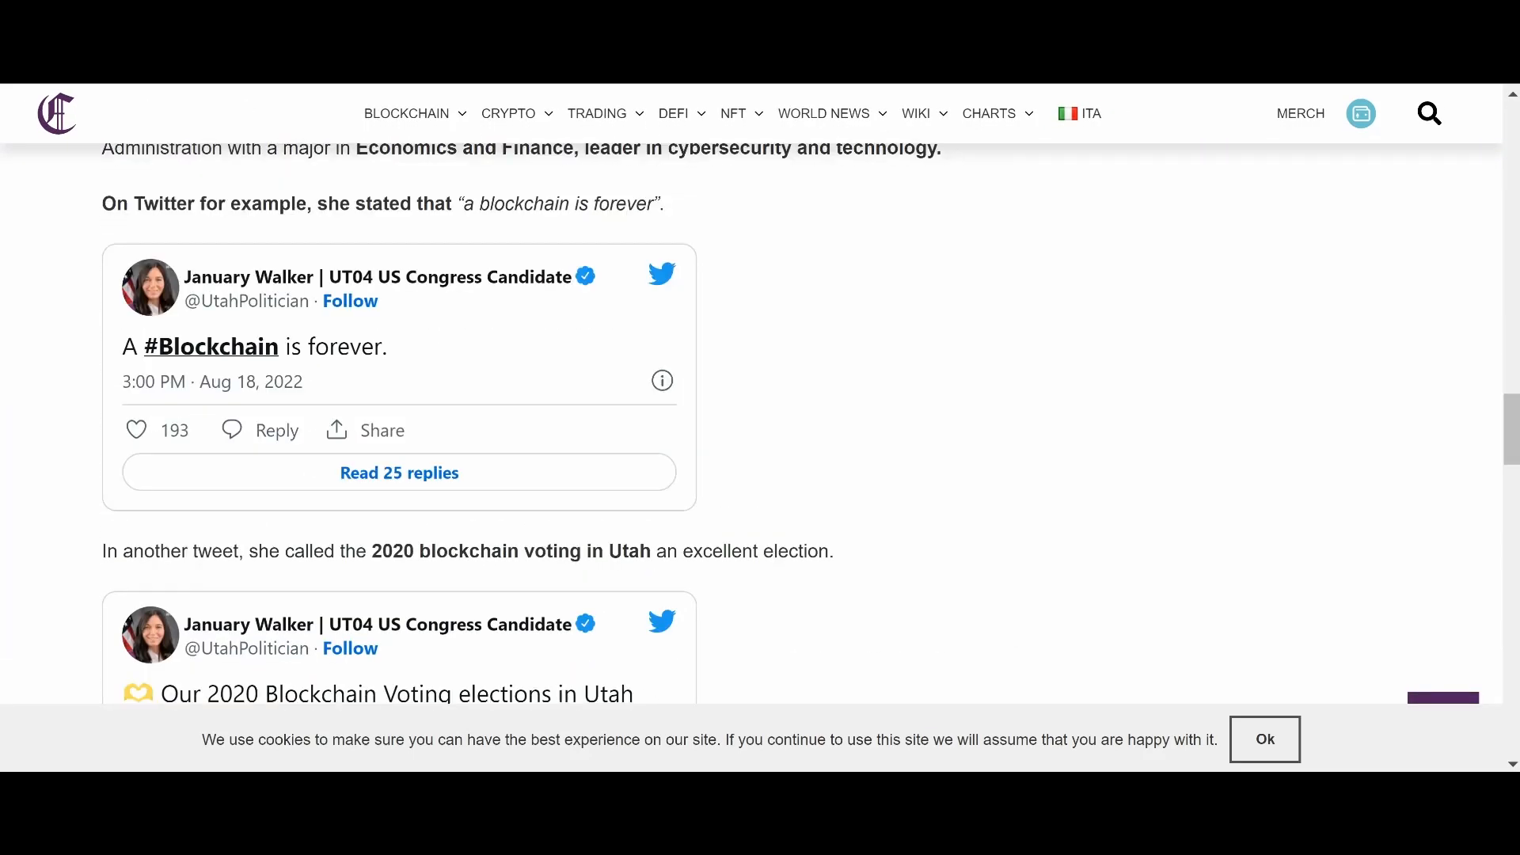
pyautogui.scroll(-3)
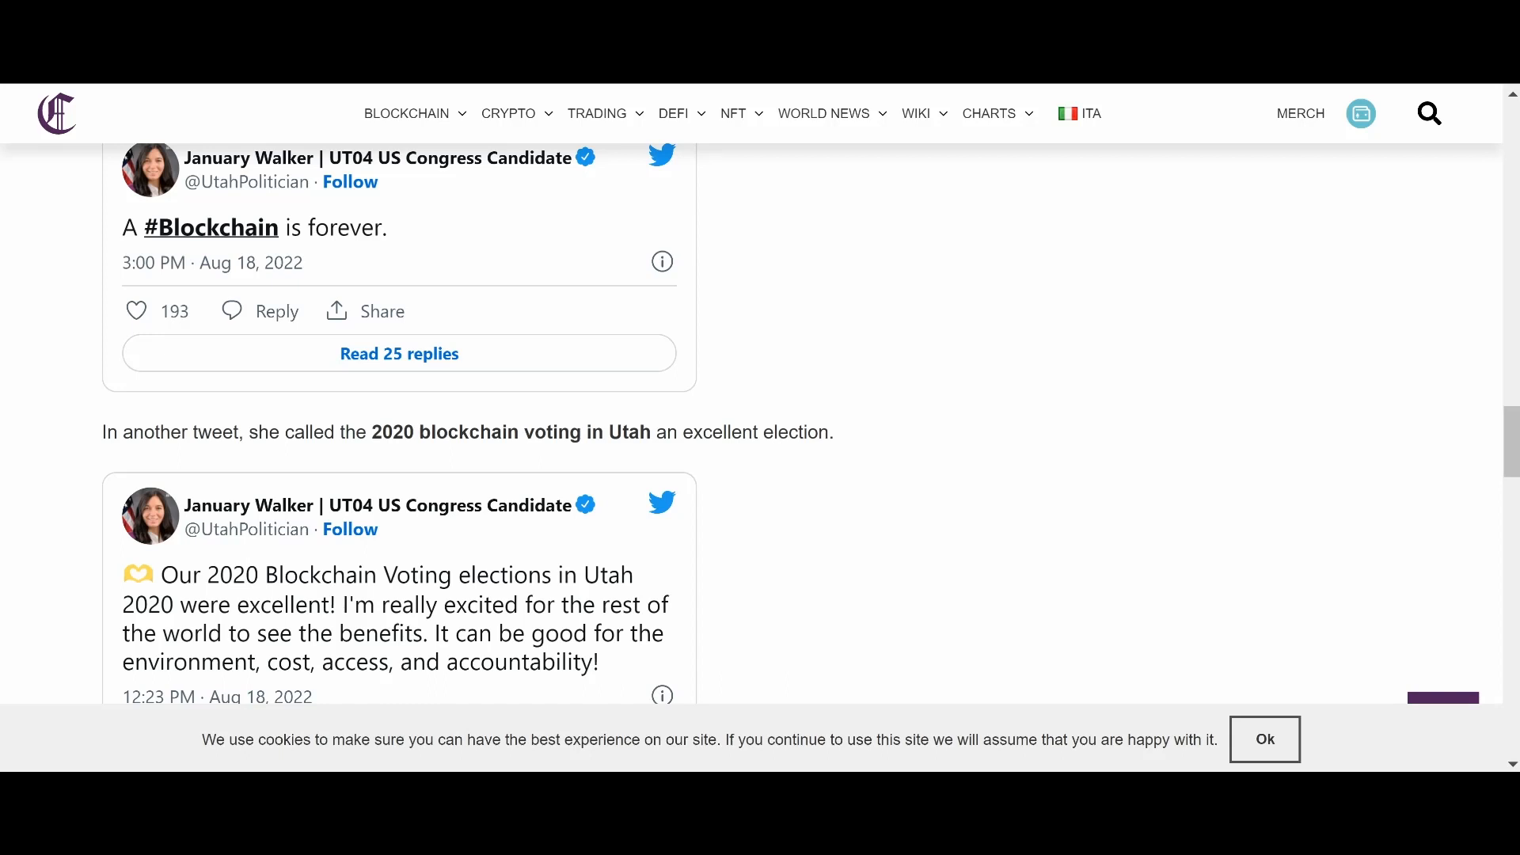
pyautogui.scroll(-3)
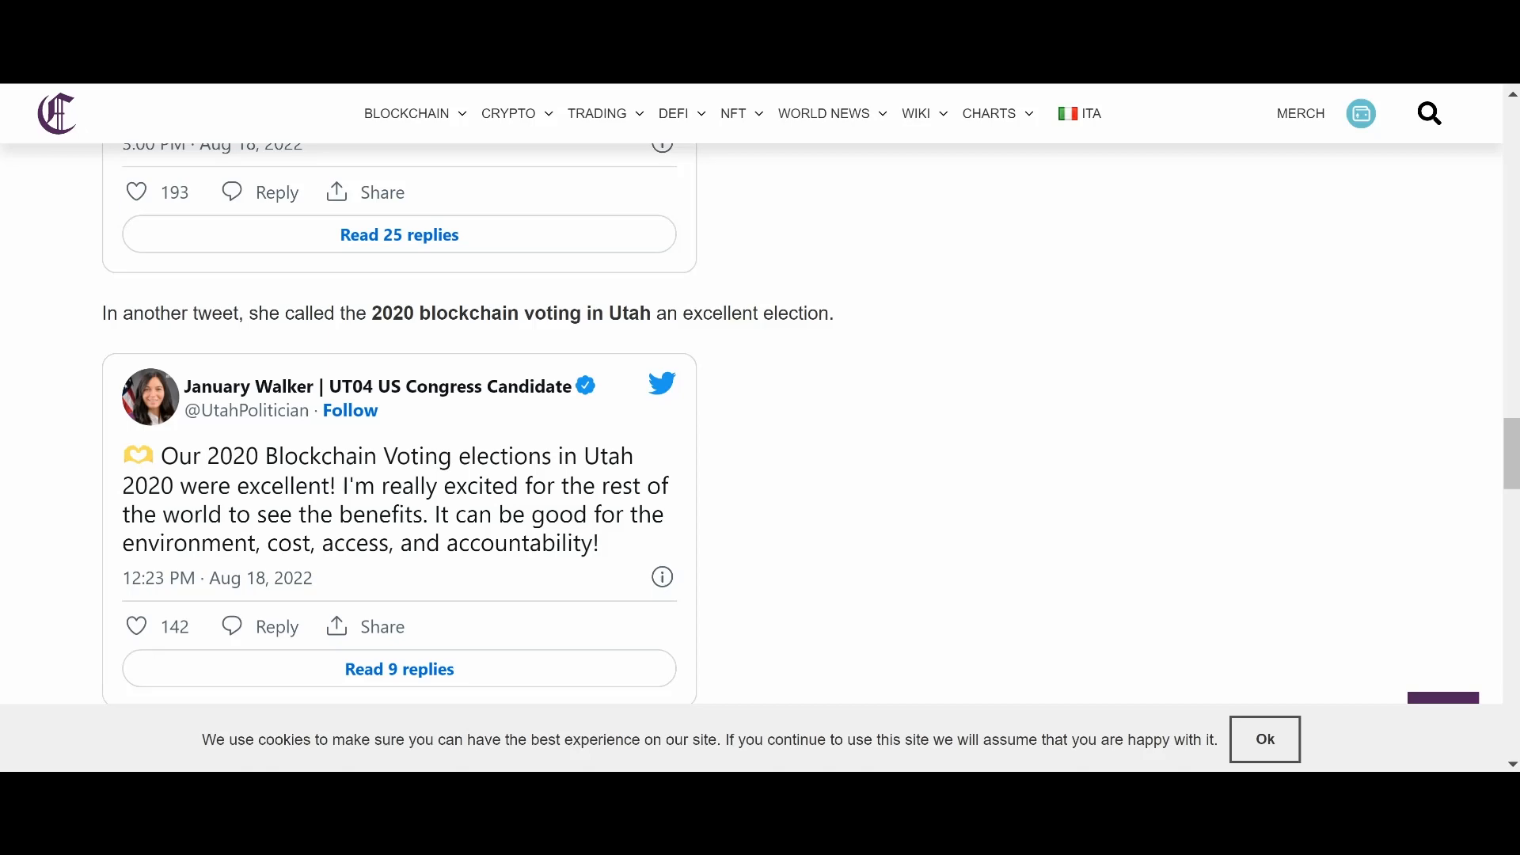
# Step: Scroll down to Walker's campaign.mintcity.app tweet crediting the Cardano community
pyautogui.scroll(-3)
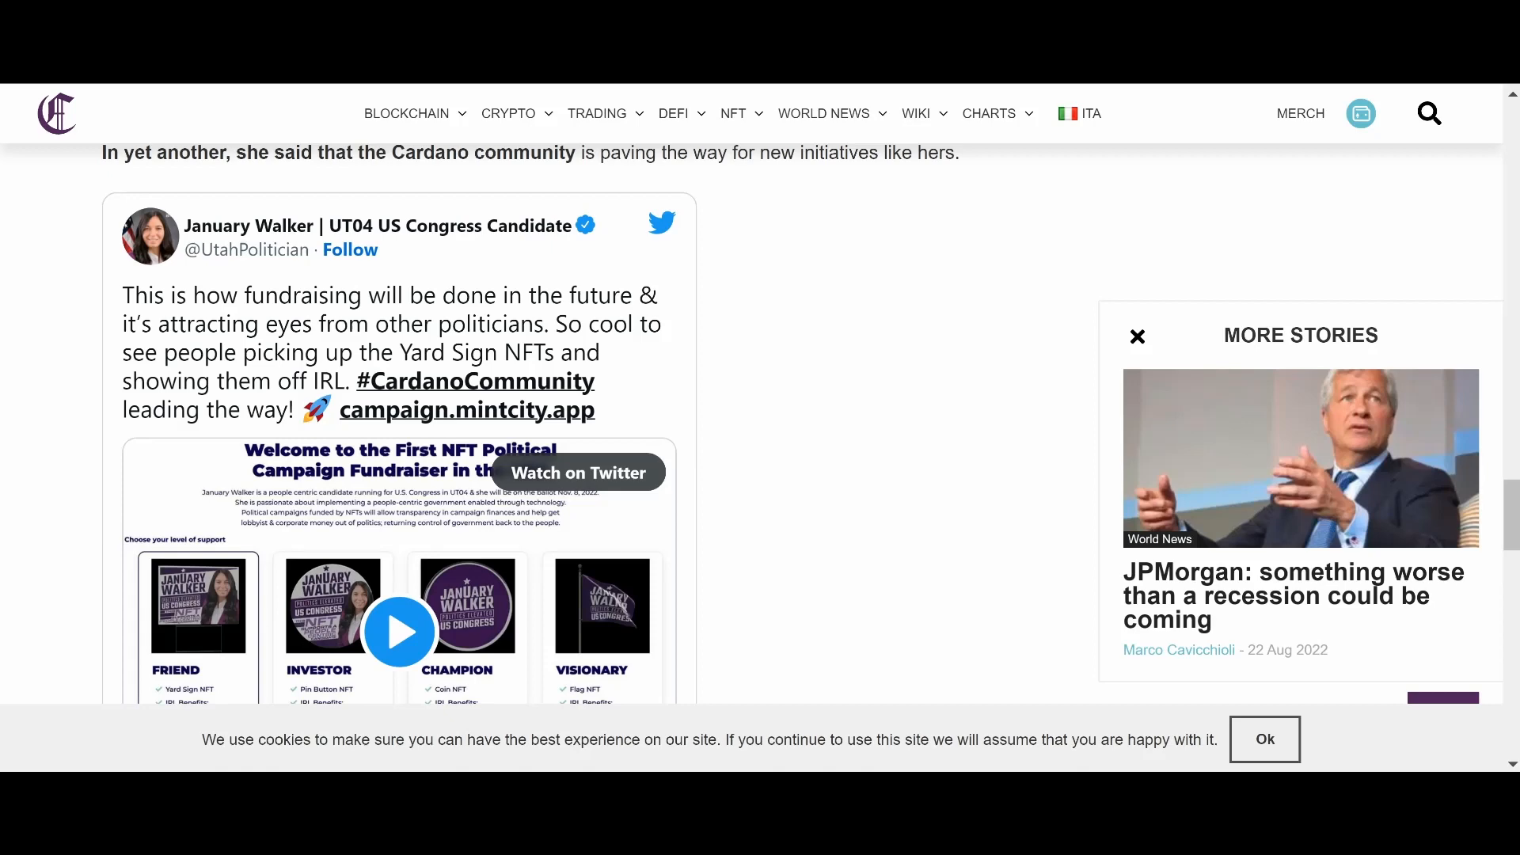
pyautogui.scroll(-3)
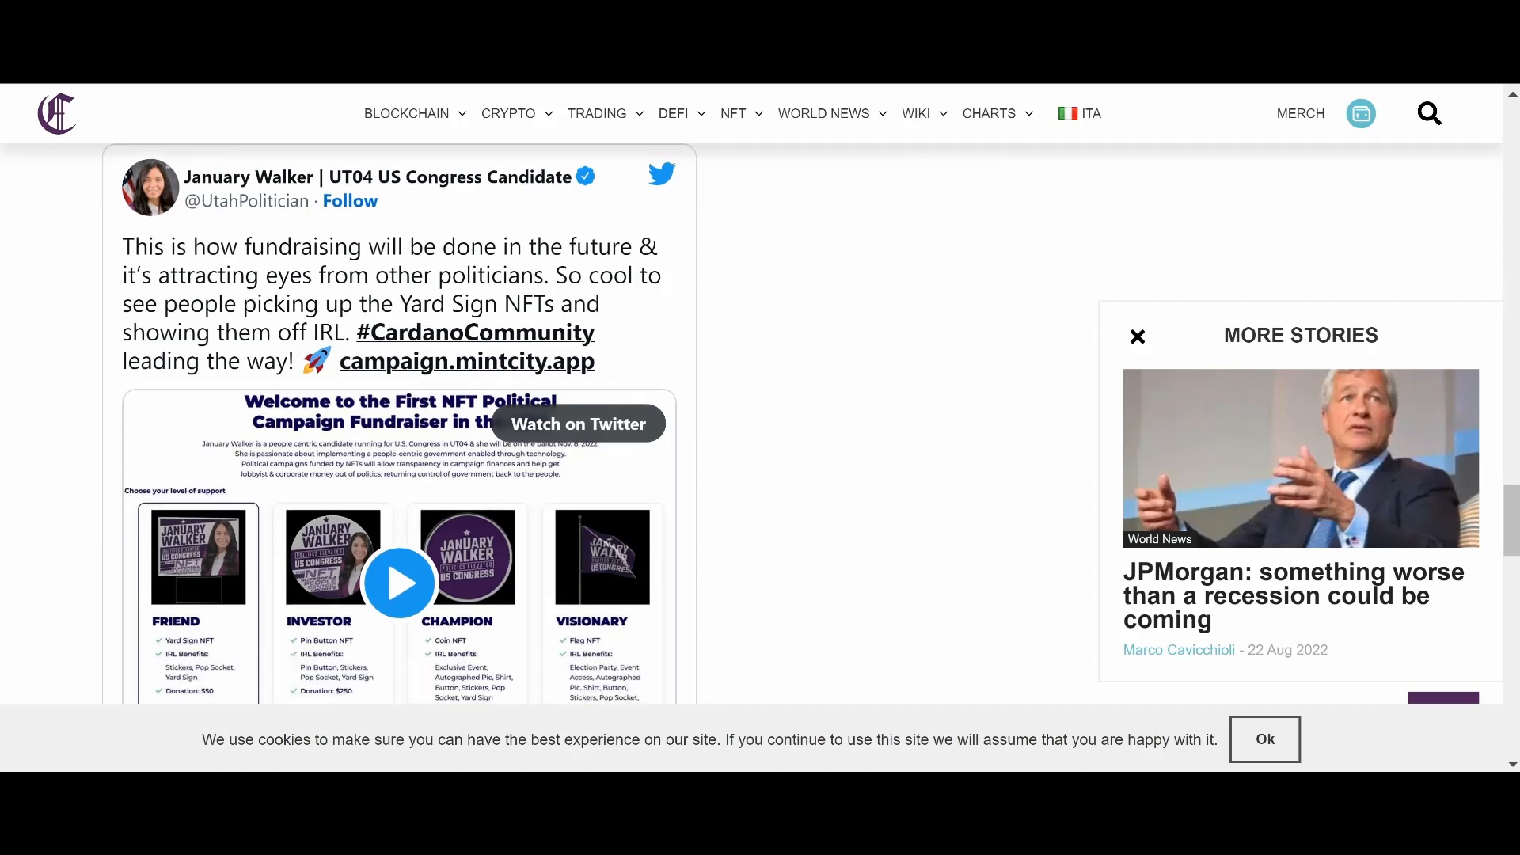
pyautogui.scroll(-3)
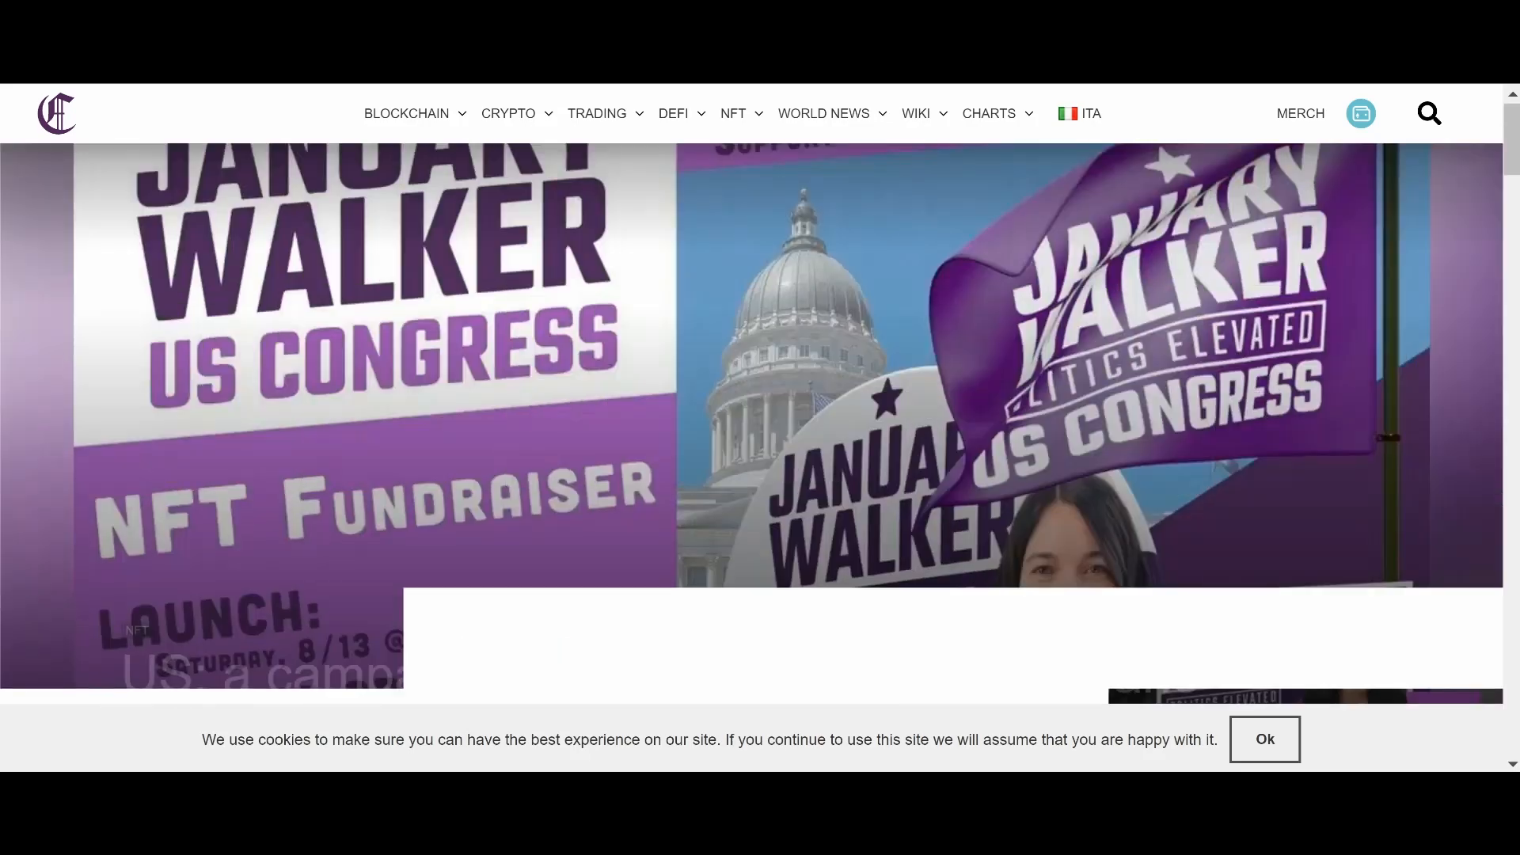
# Step: Scroll further through the campaign article before moving to the MuesliSwap Twitter thread
pyautogui.scroll(-3)
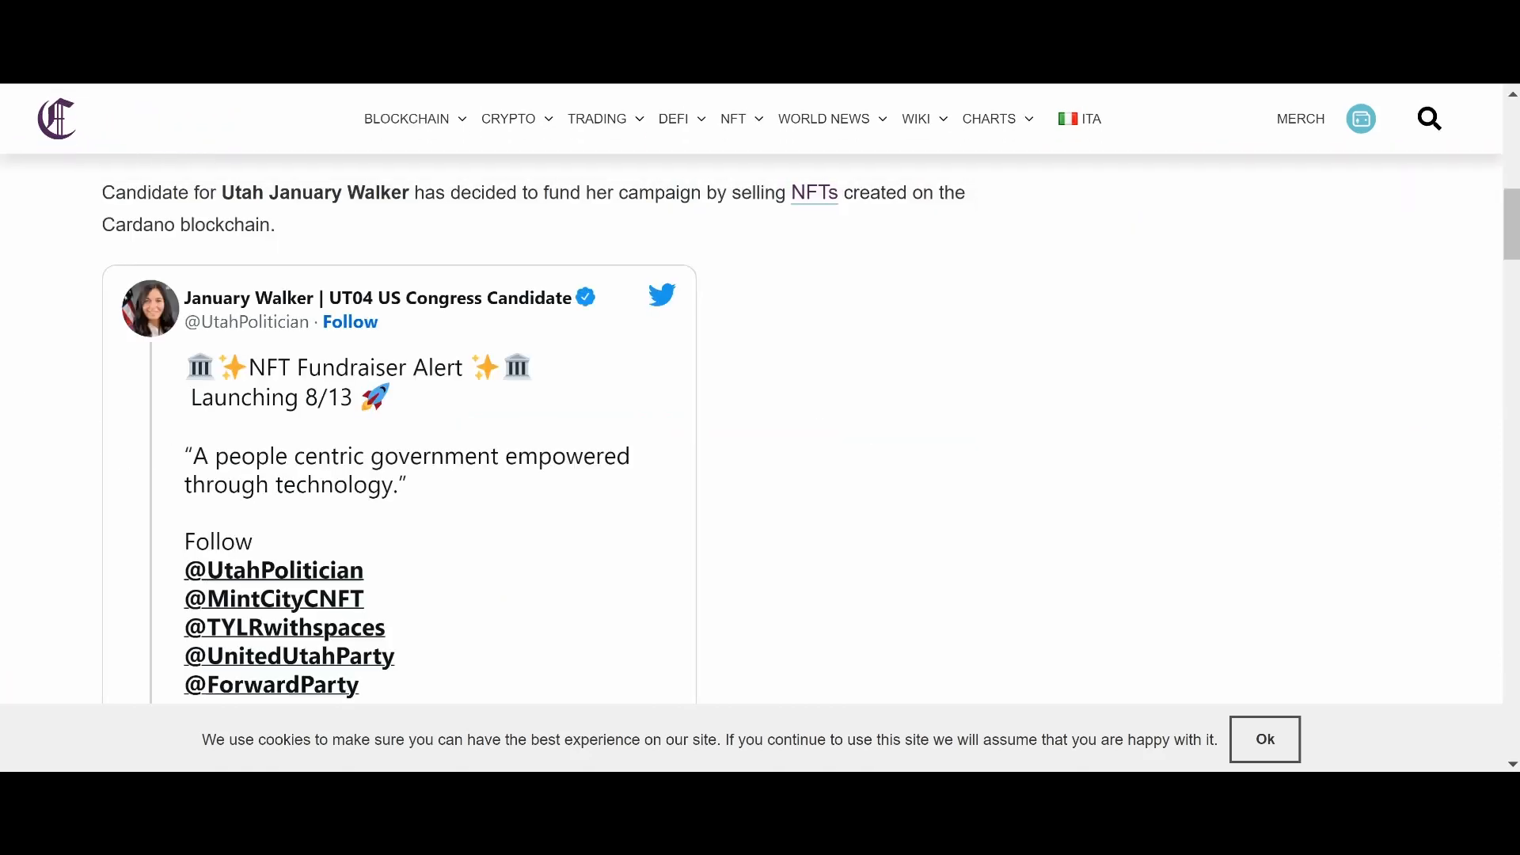
pyautogui.scroll(-3)
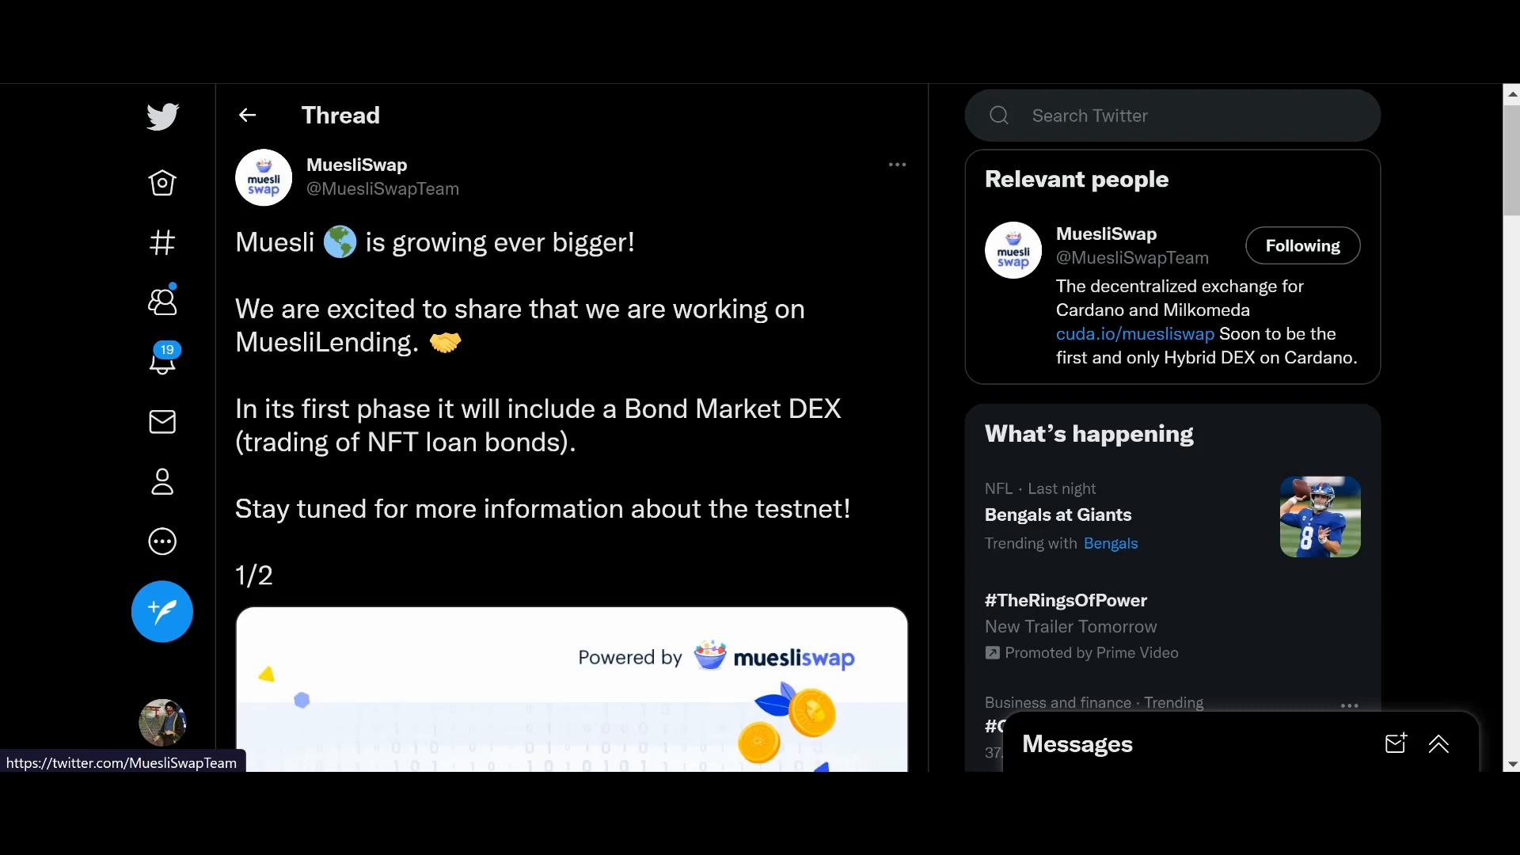
# Step: Scroll the MuesliLending thread to read part 2/2 and replies, then return to the top
pyautogui.scroll(-3)
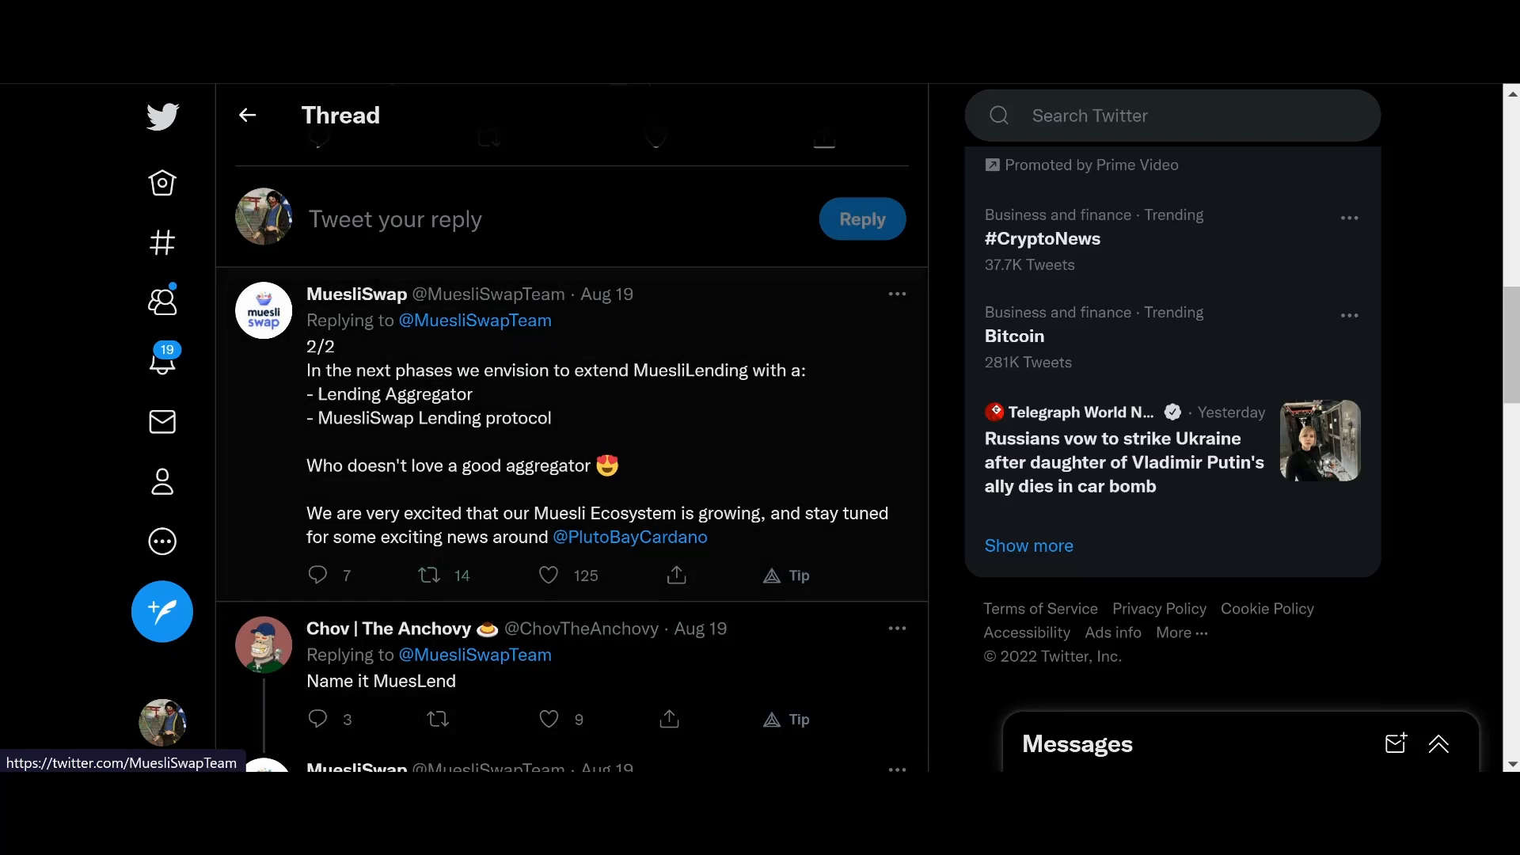
pyautogui.moveTo(630, 537)
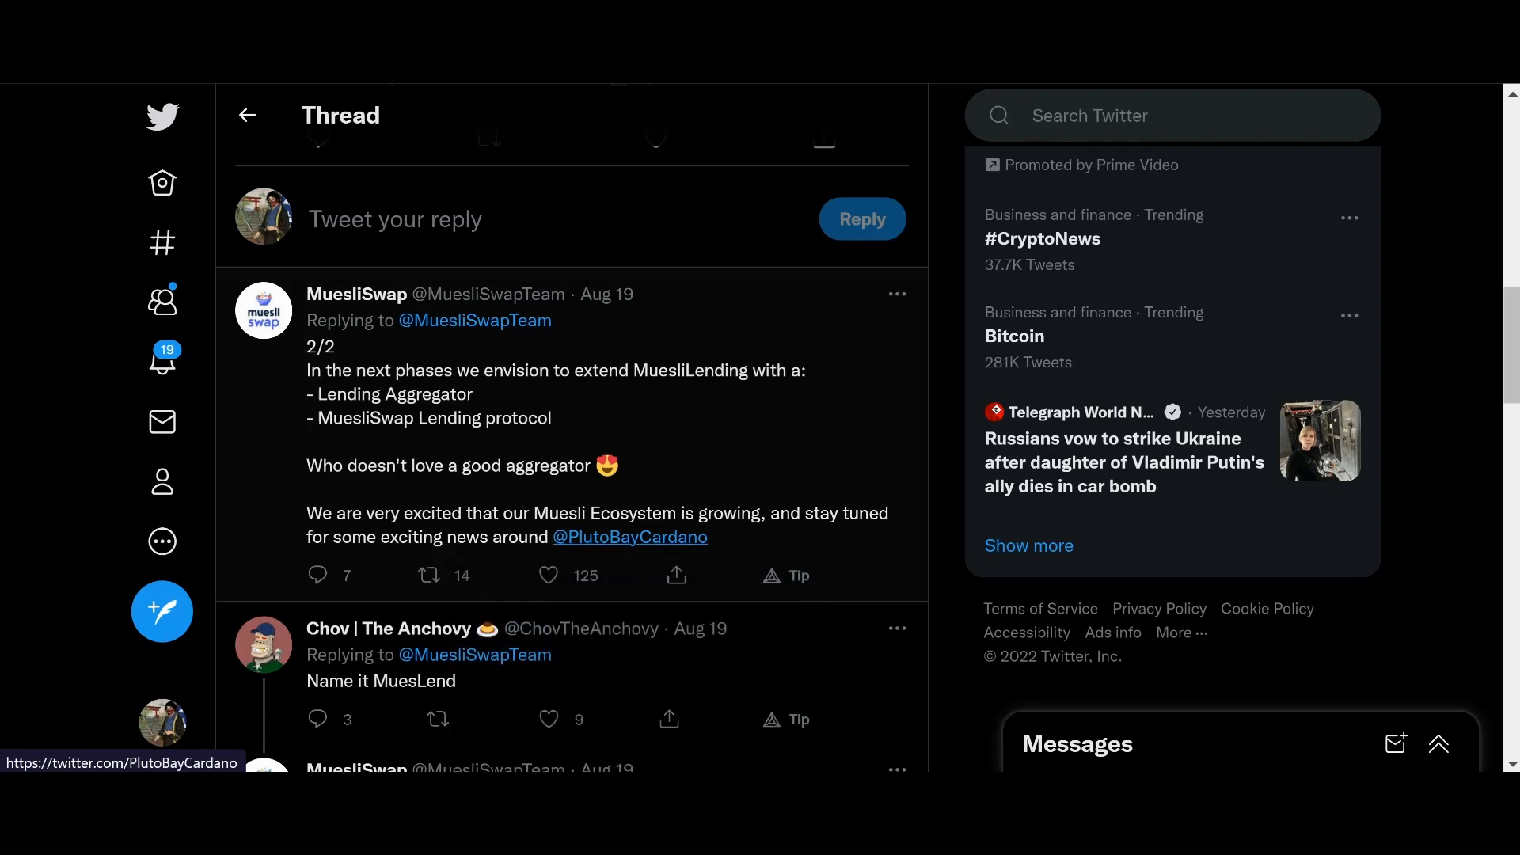
pyautogui.scroll(3)
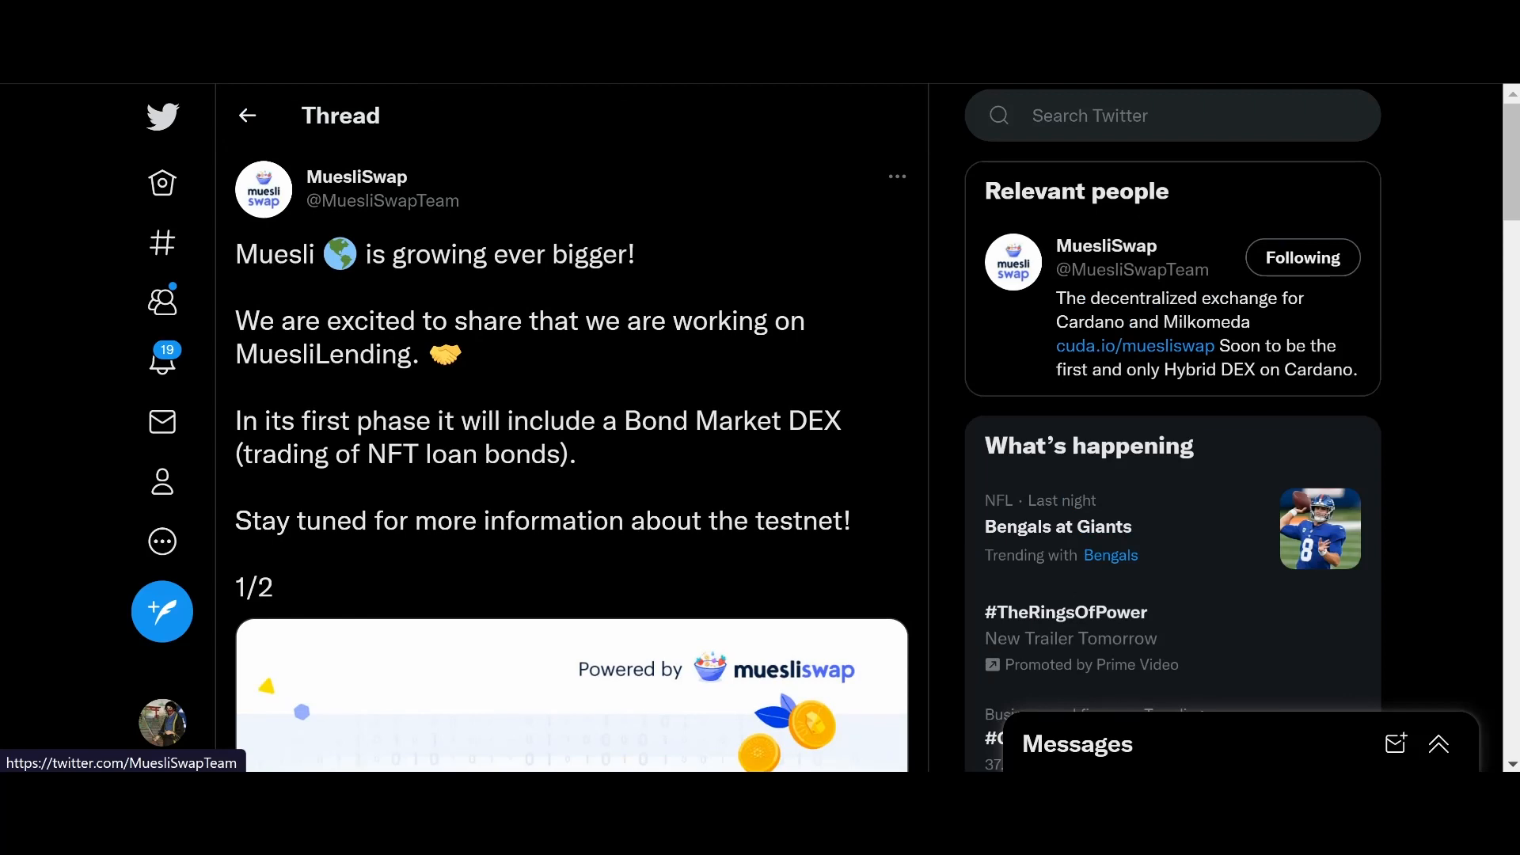
pyautogui.scroll(-3)
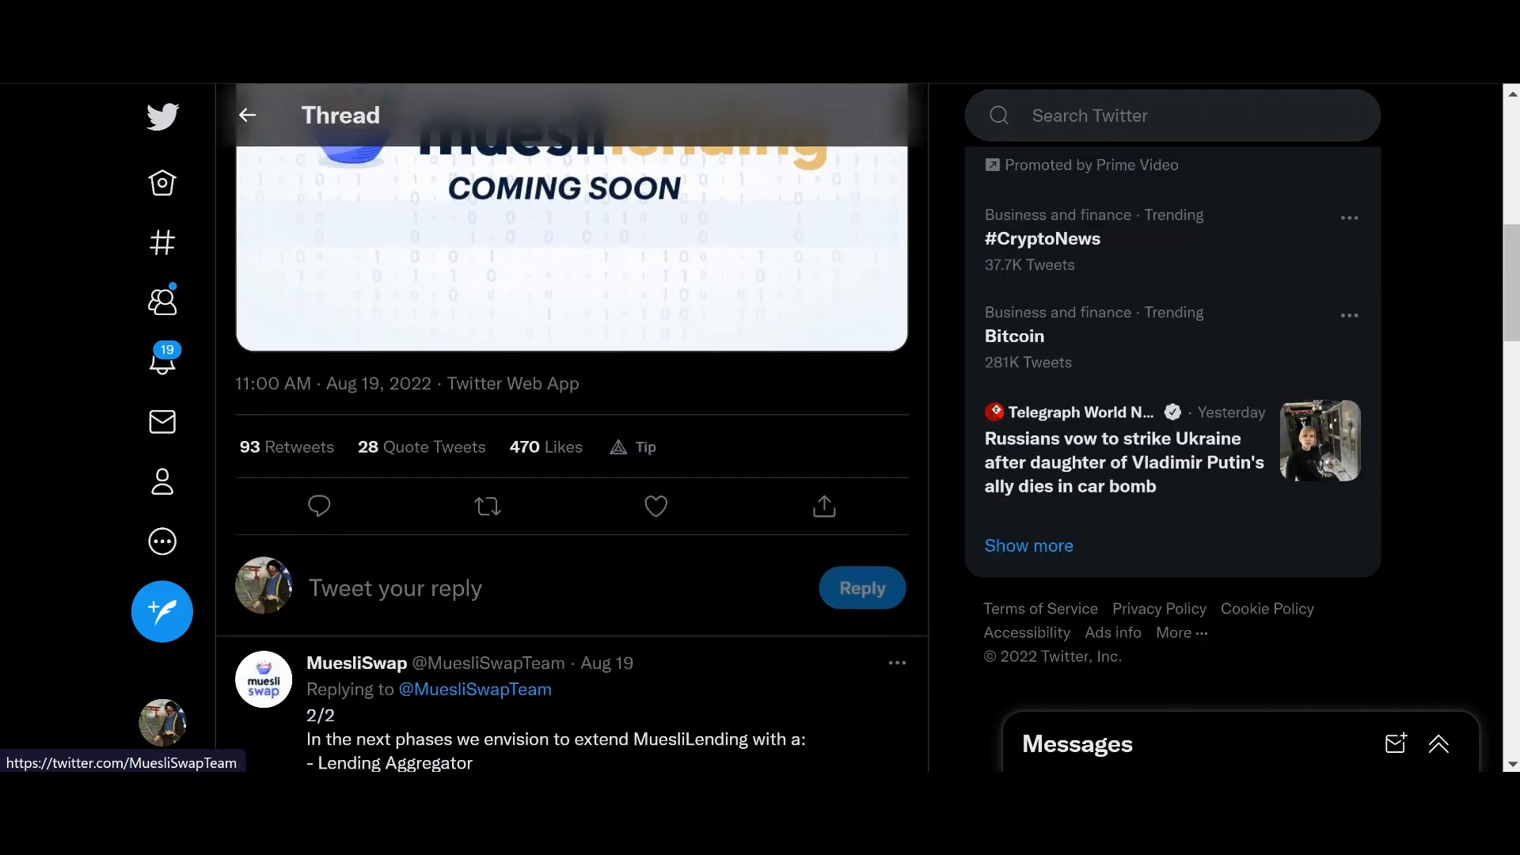
pyautogui.scroll(3)
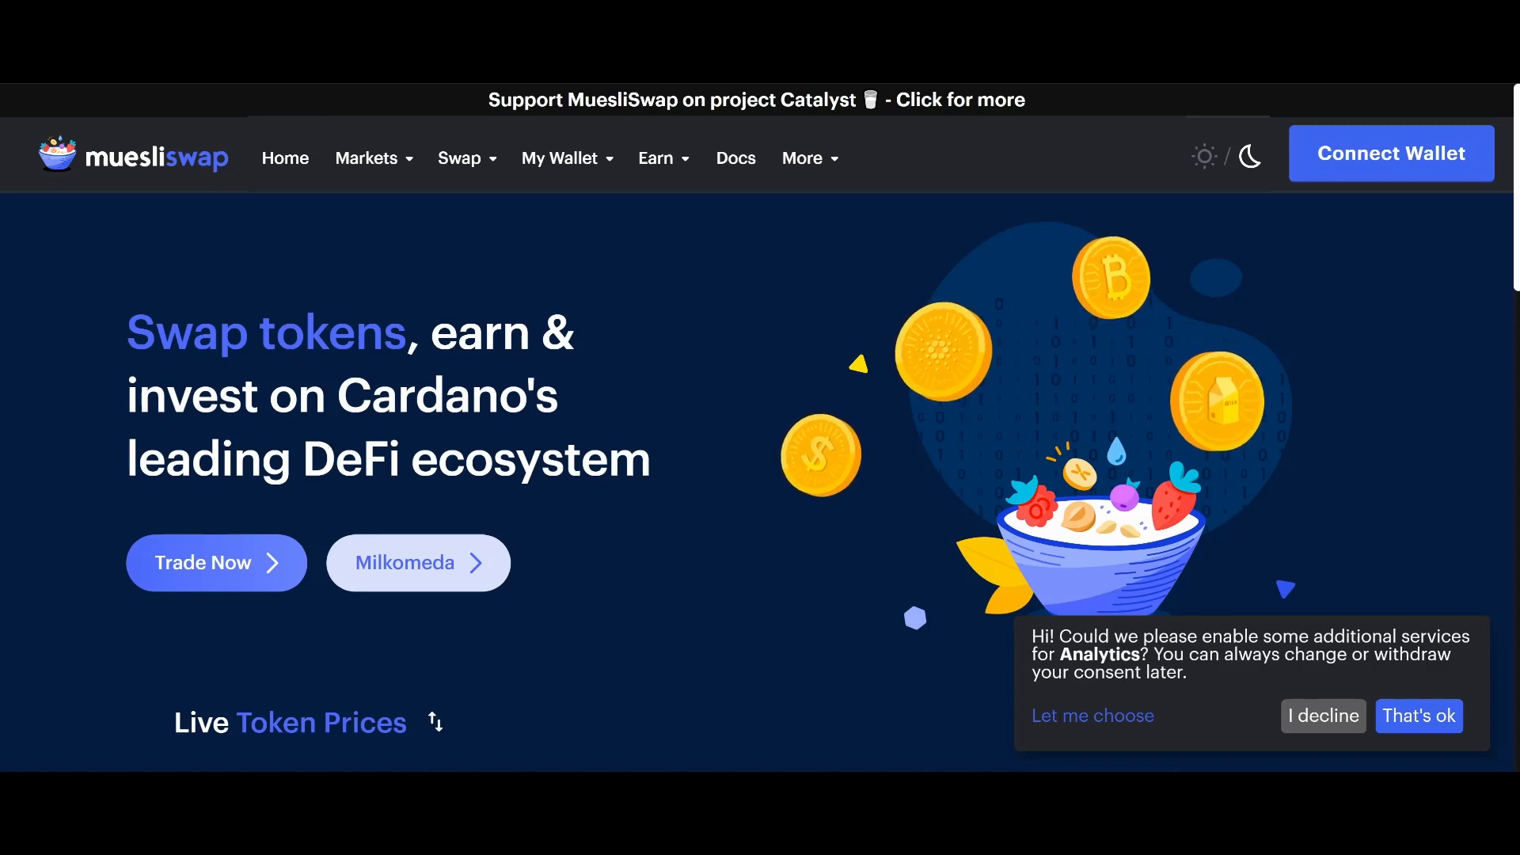
pyautogui.click(559, 158)
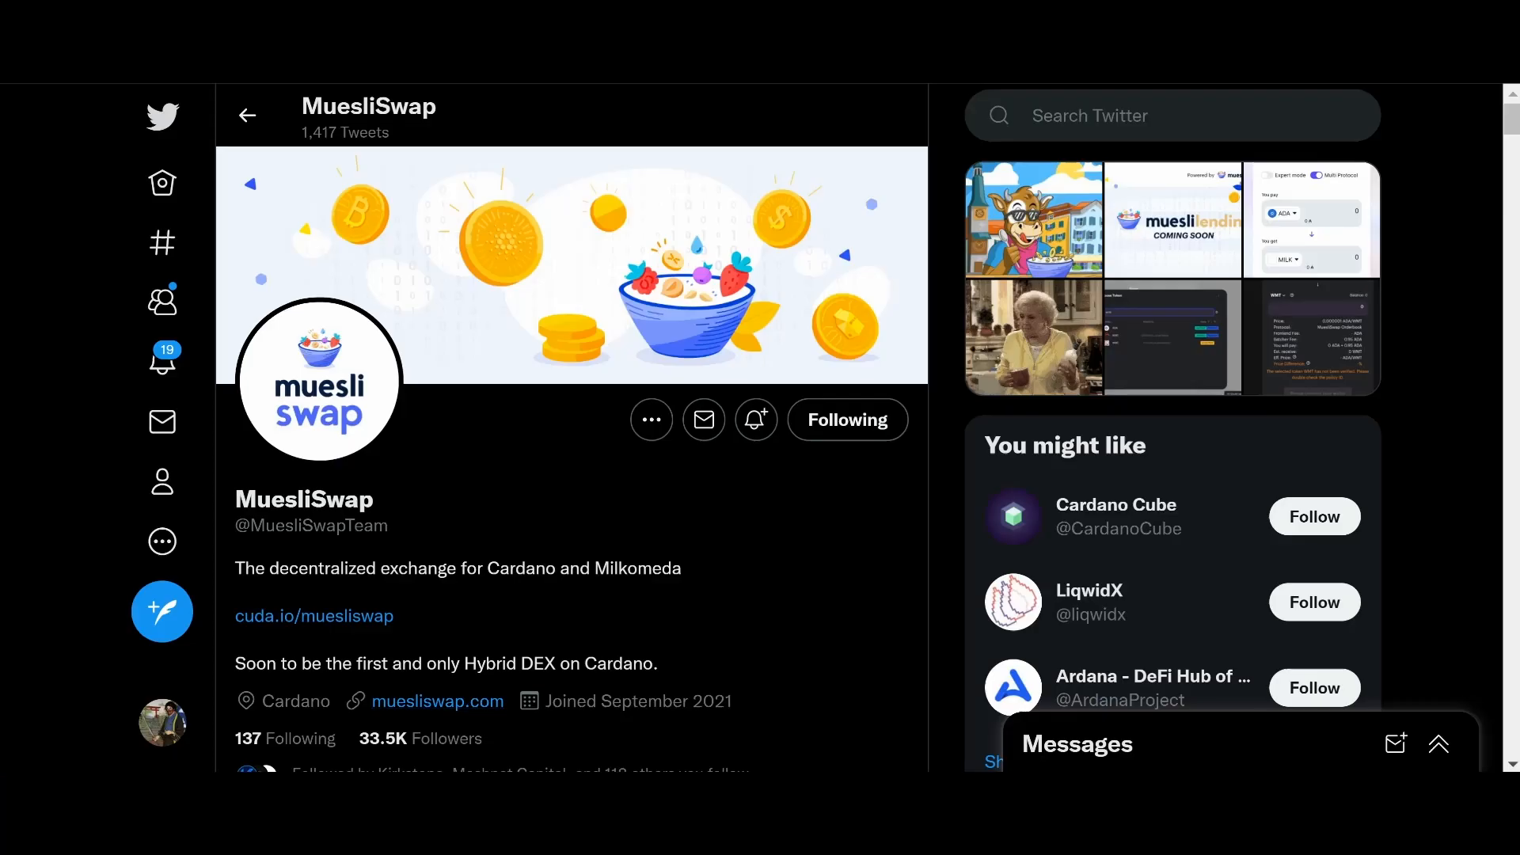
pyautogui.scroll(-3)
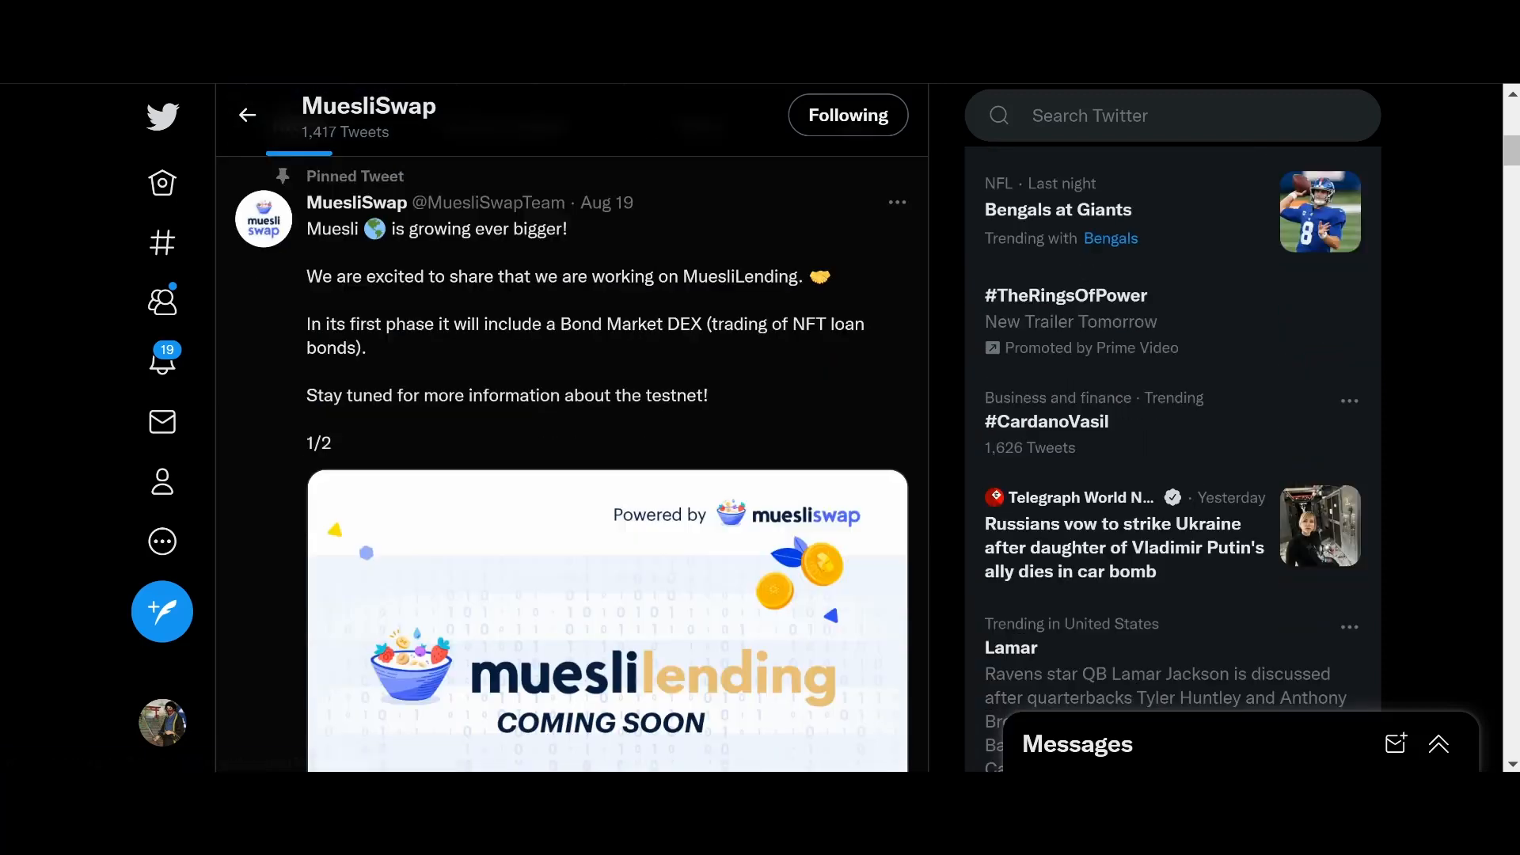
pyautogui.scroll(-3)
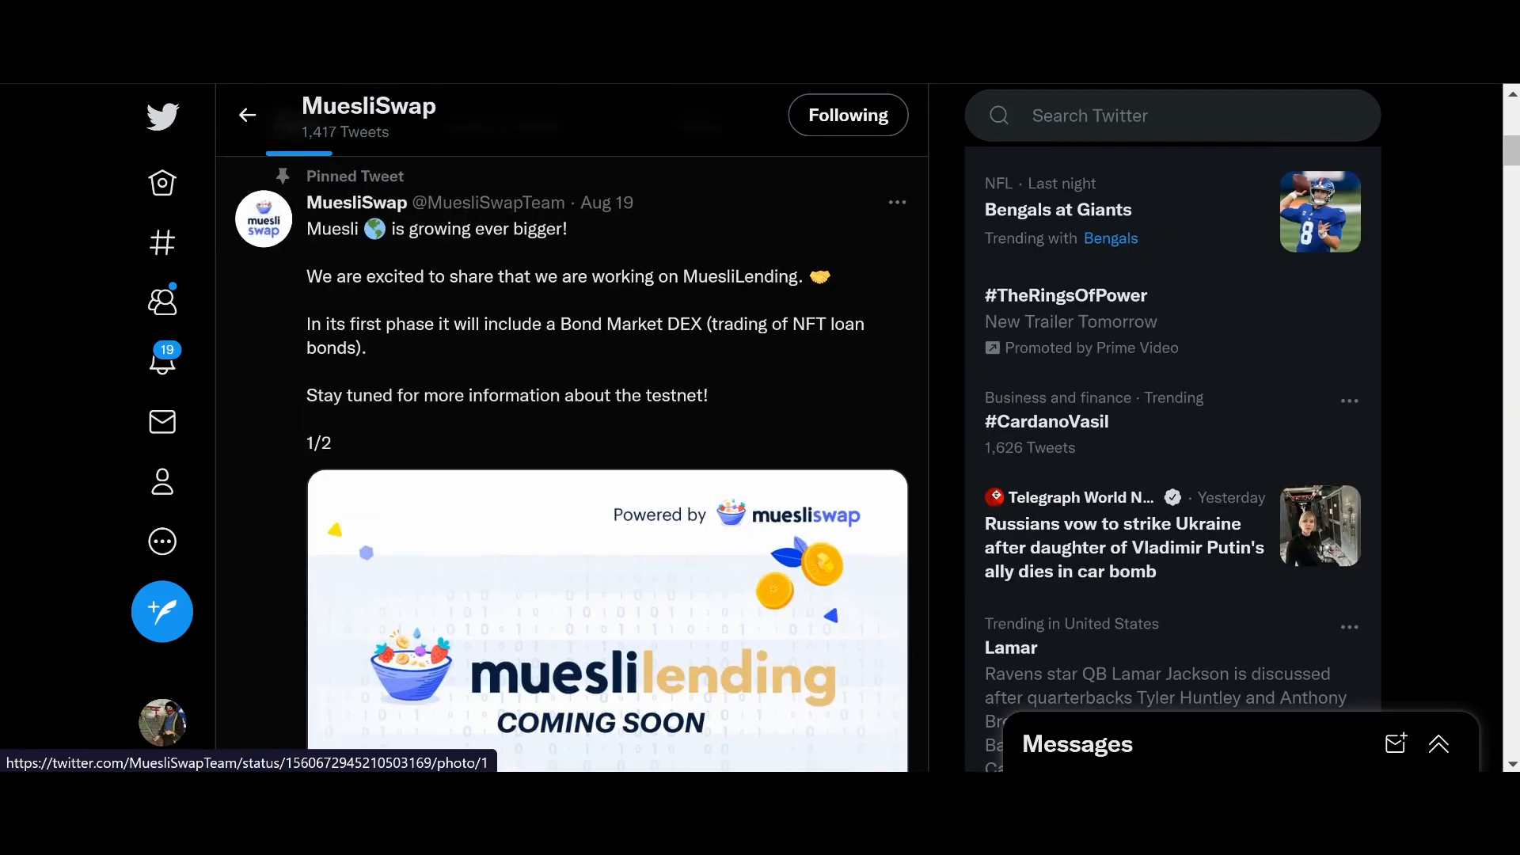
pyautogui.scroll(-3)
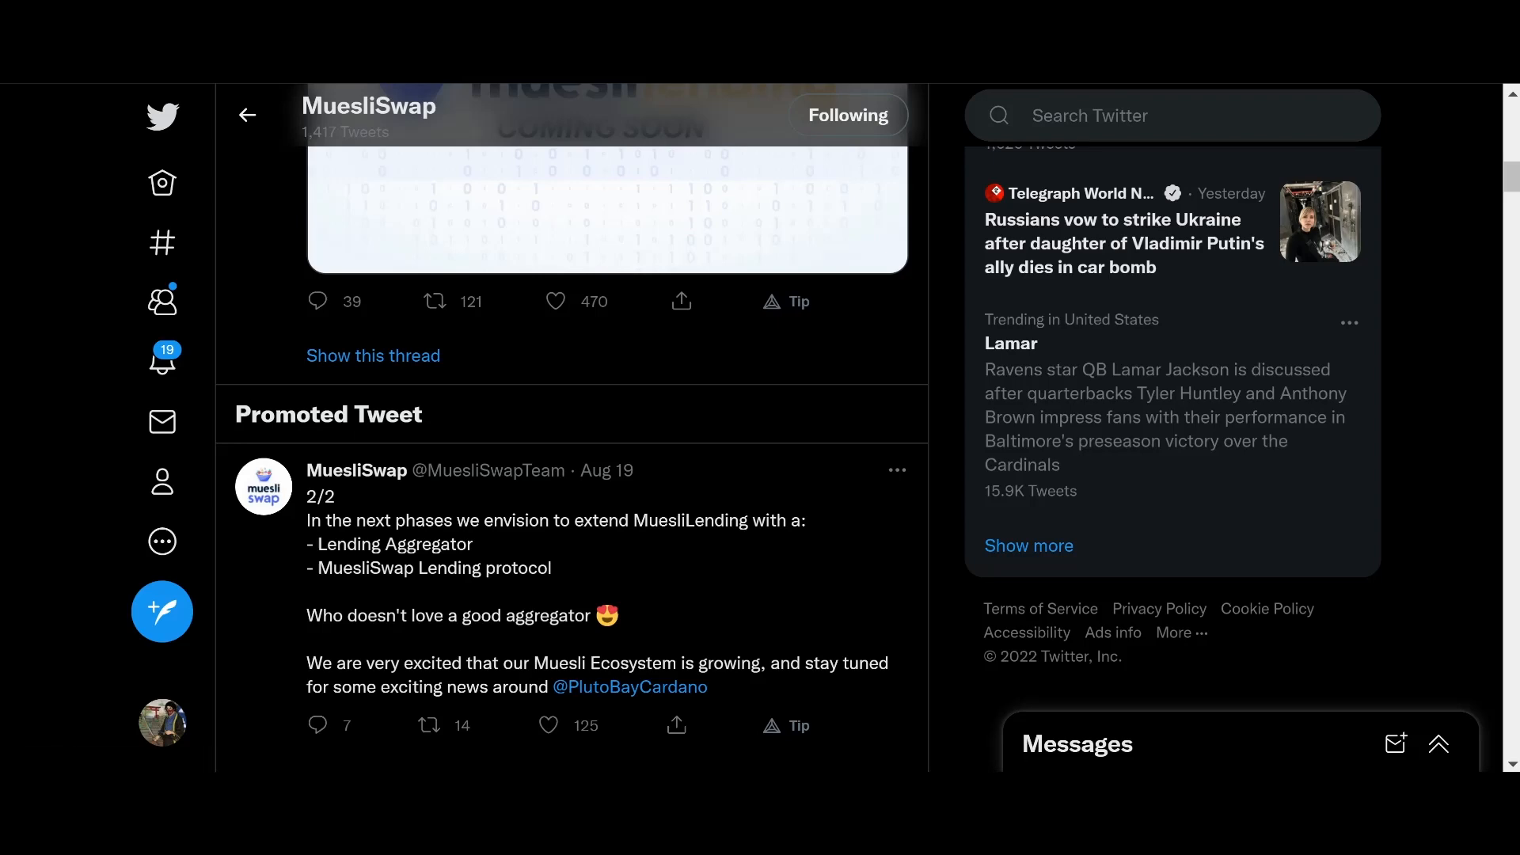
pyautogui.scroll(3)
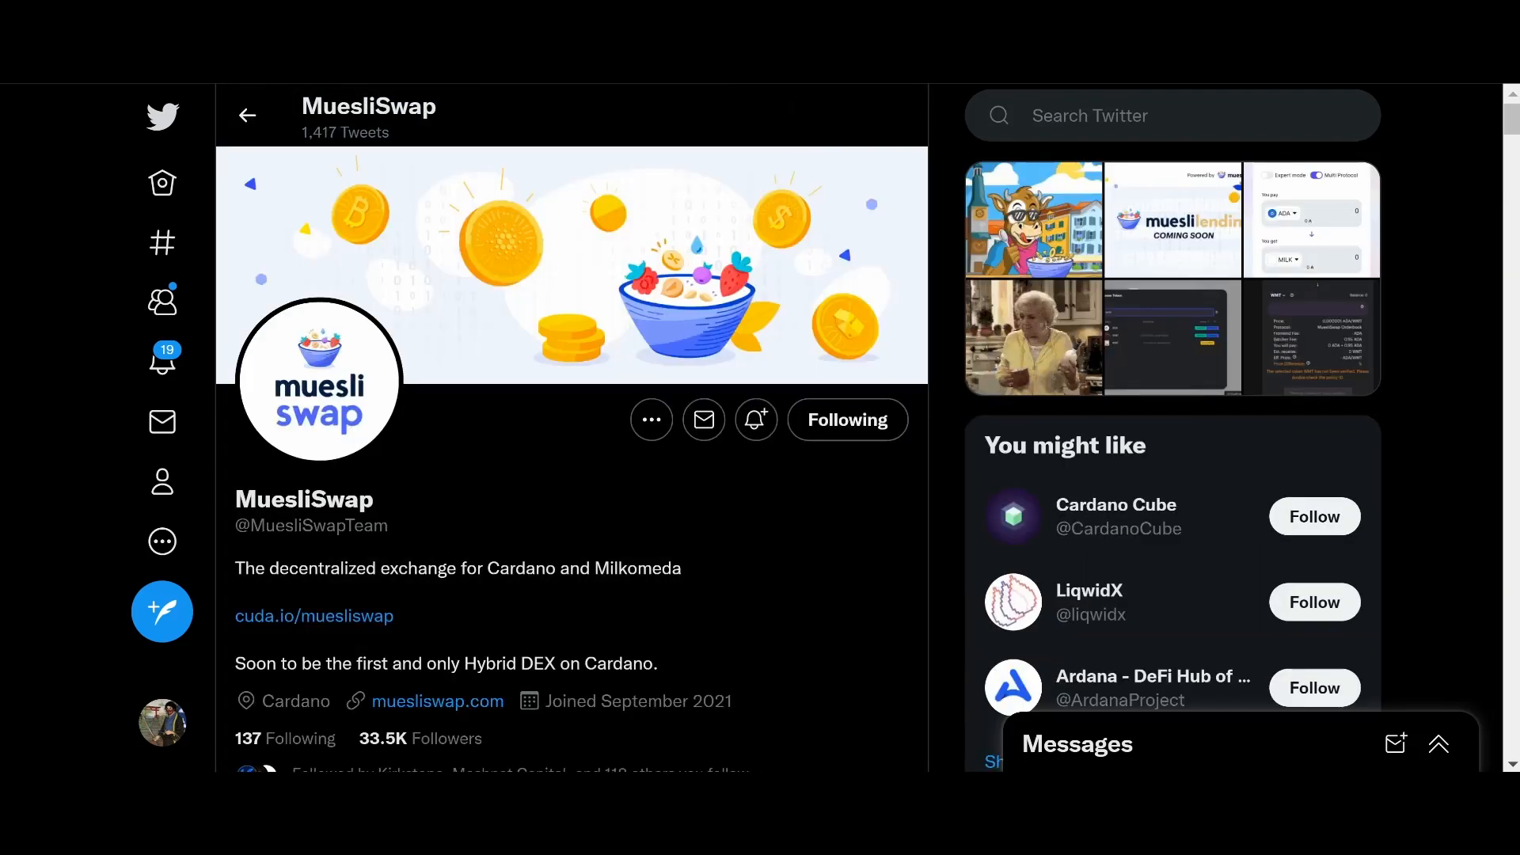